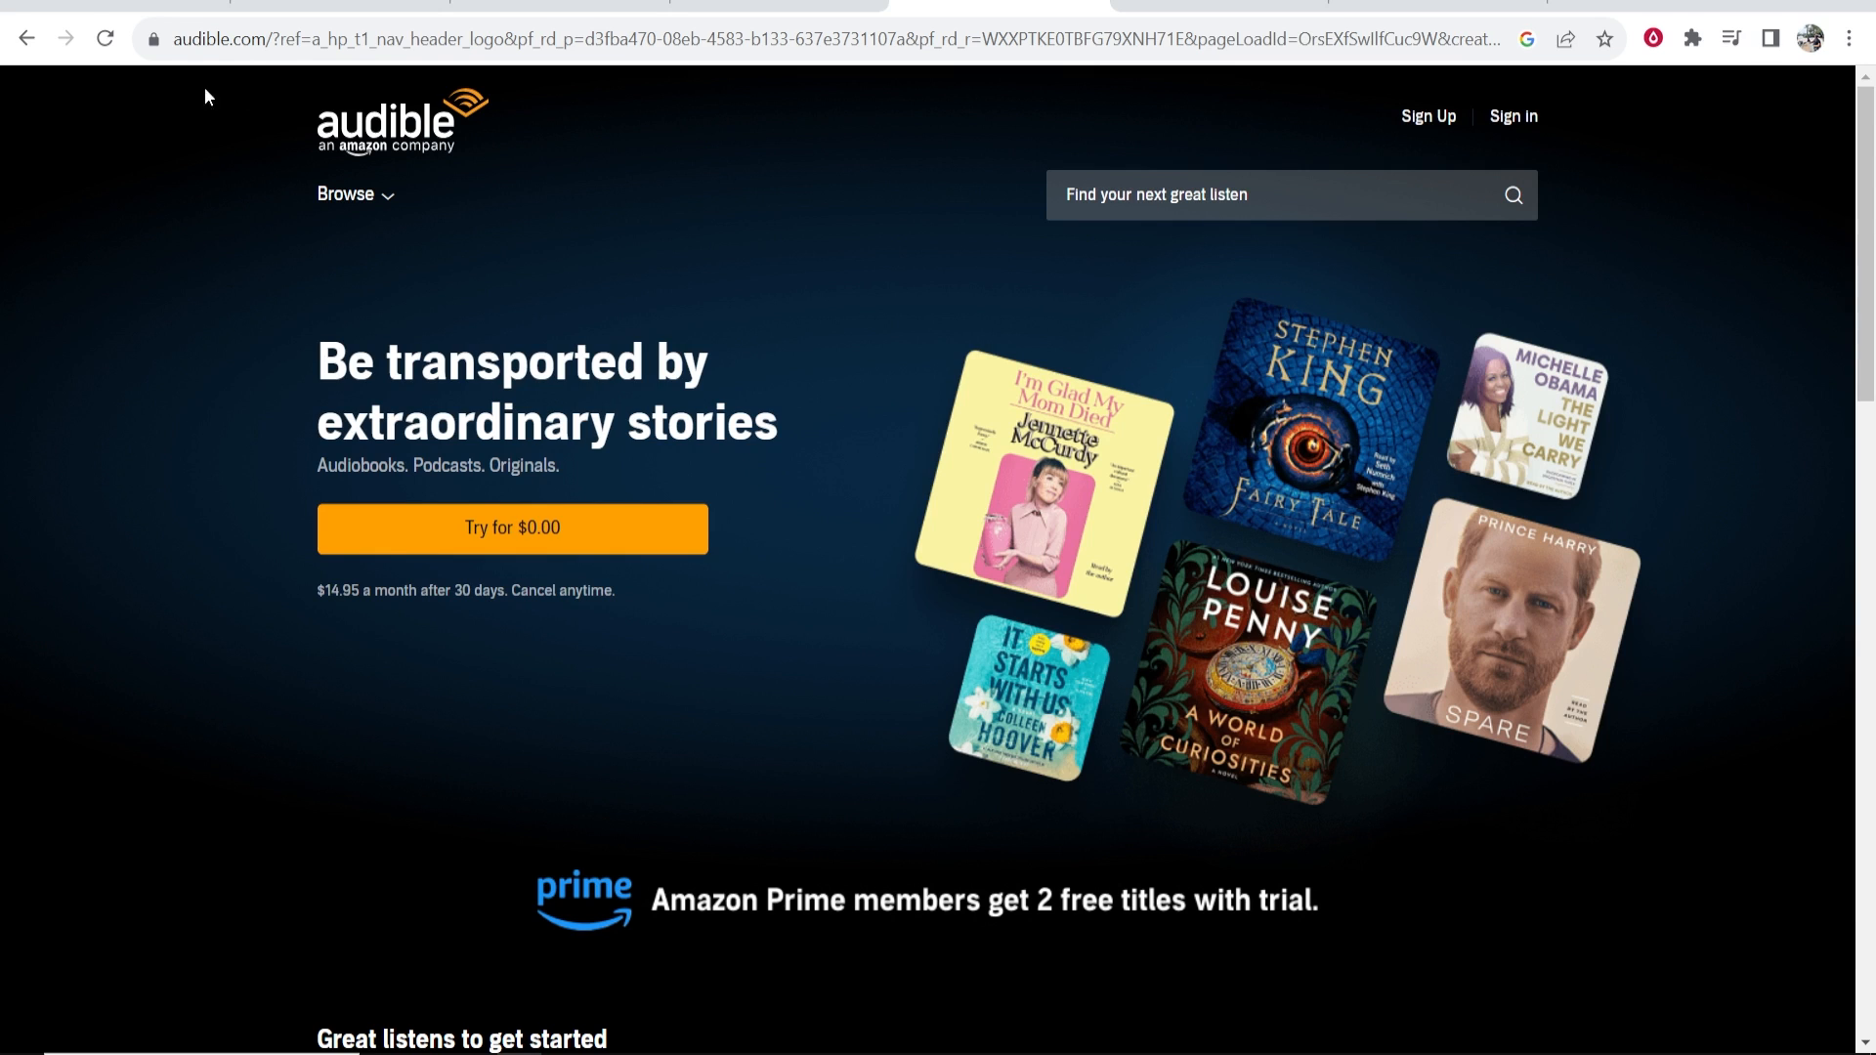
pyautogui.moveTo(1081, 452)
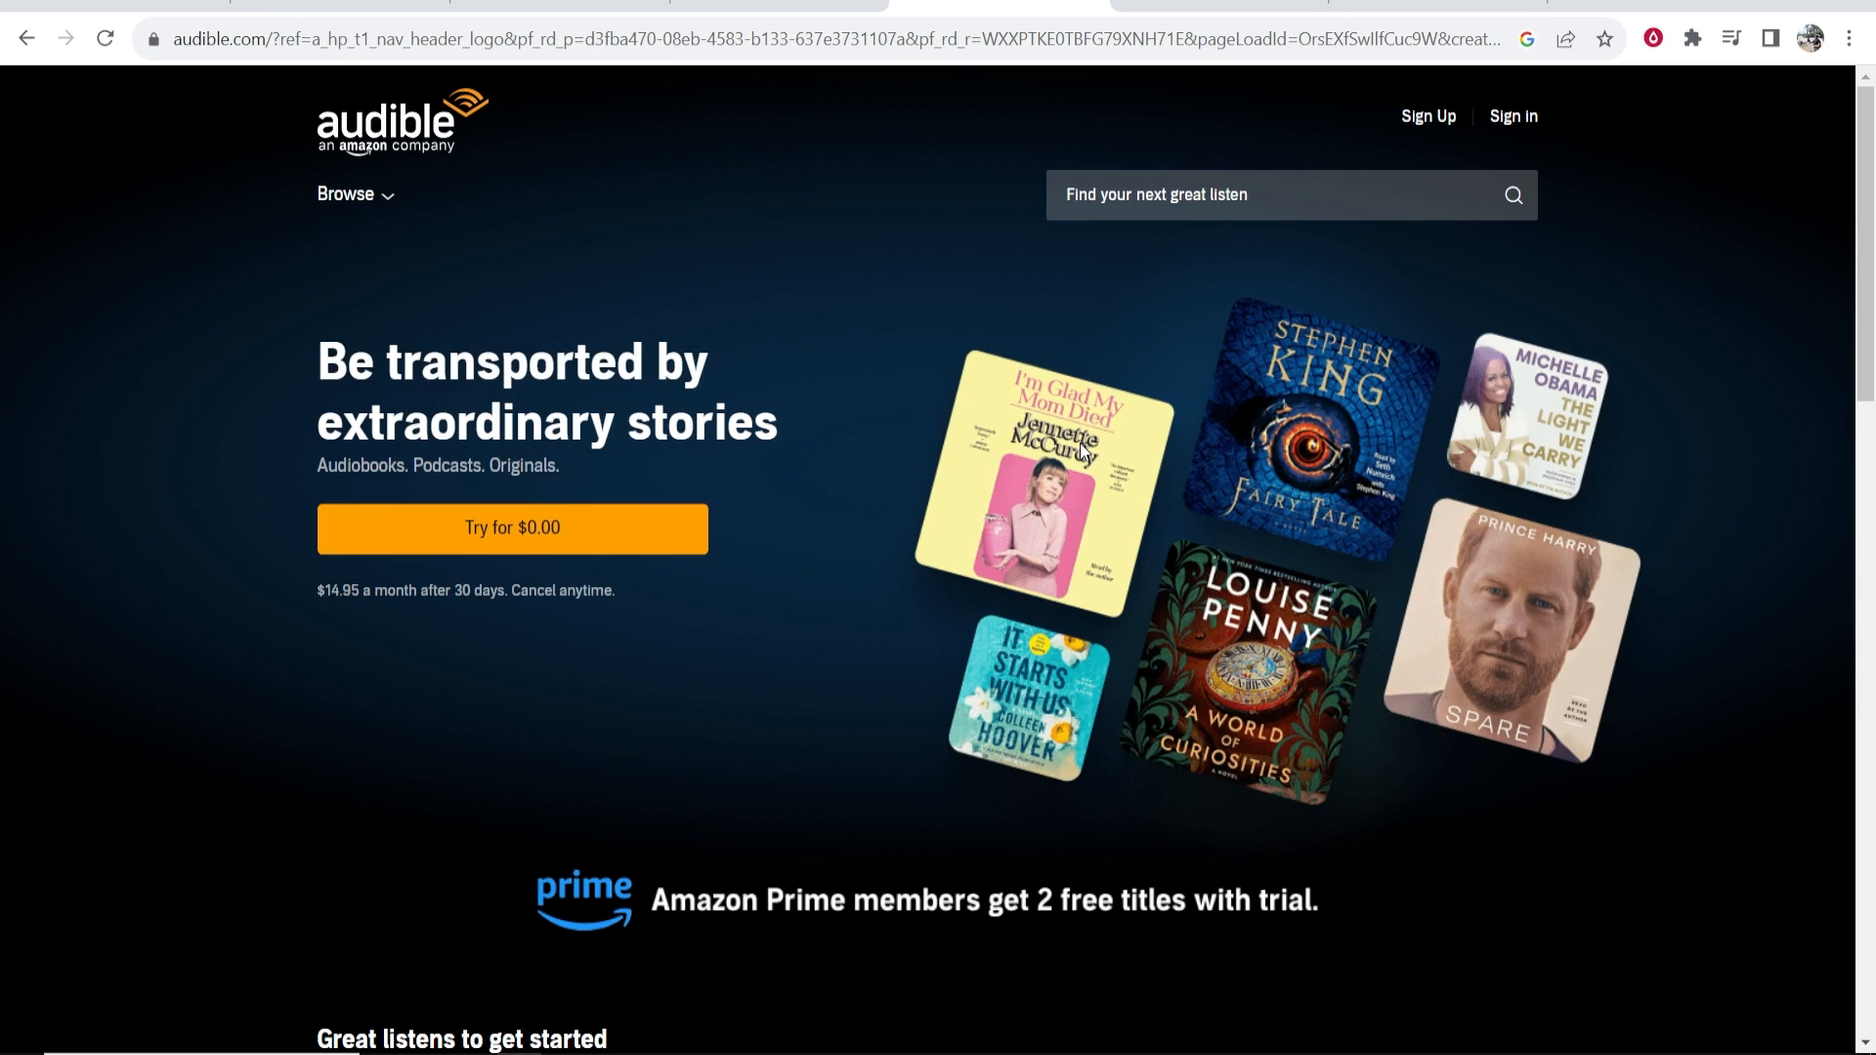
pyautogui.moveTo(1192, 88)
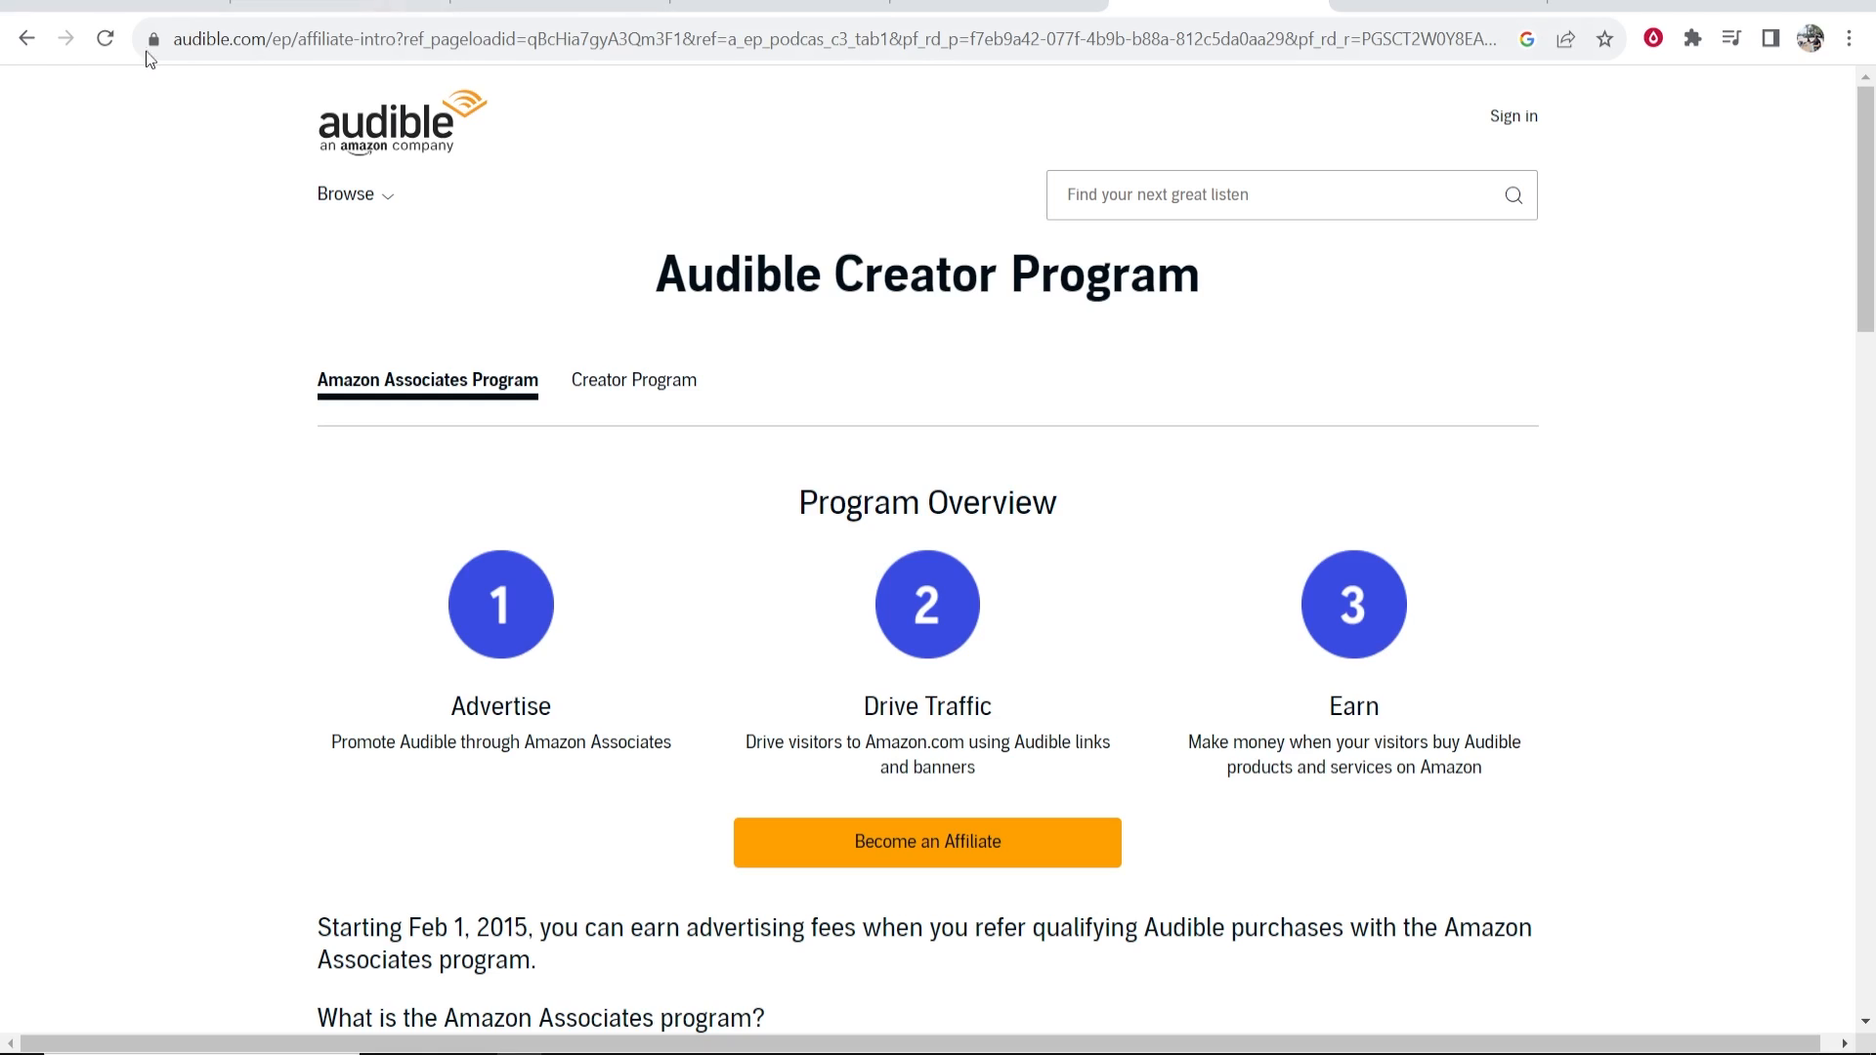
pyautogui.moveTo(735, 412)
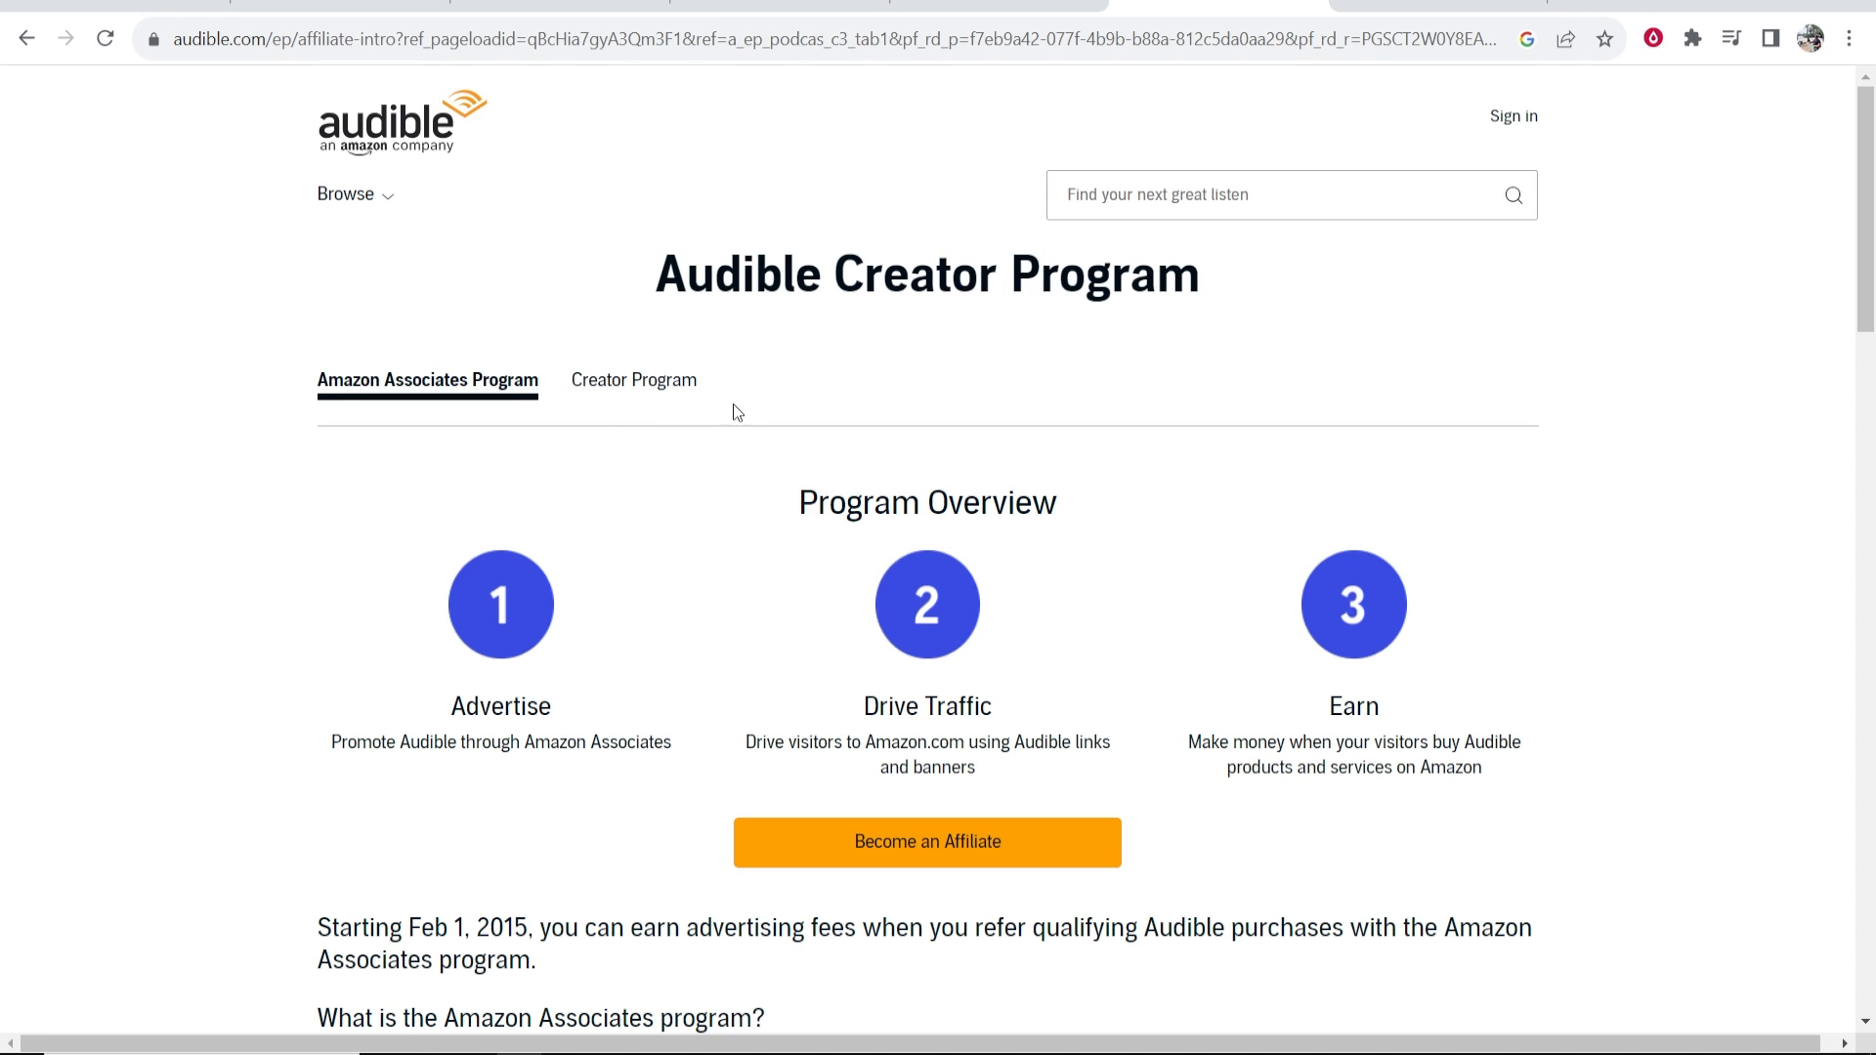
# Step: Browse the Audible affiliate overview and Creator Program, then return to the Amazon Associates Program section
pyautogui.tripleClick(926, 274)
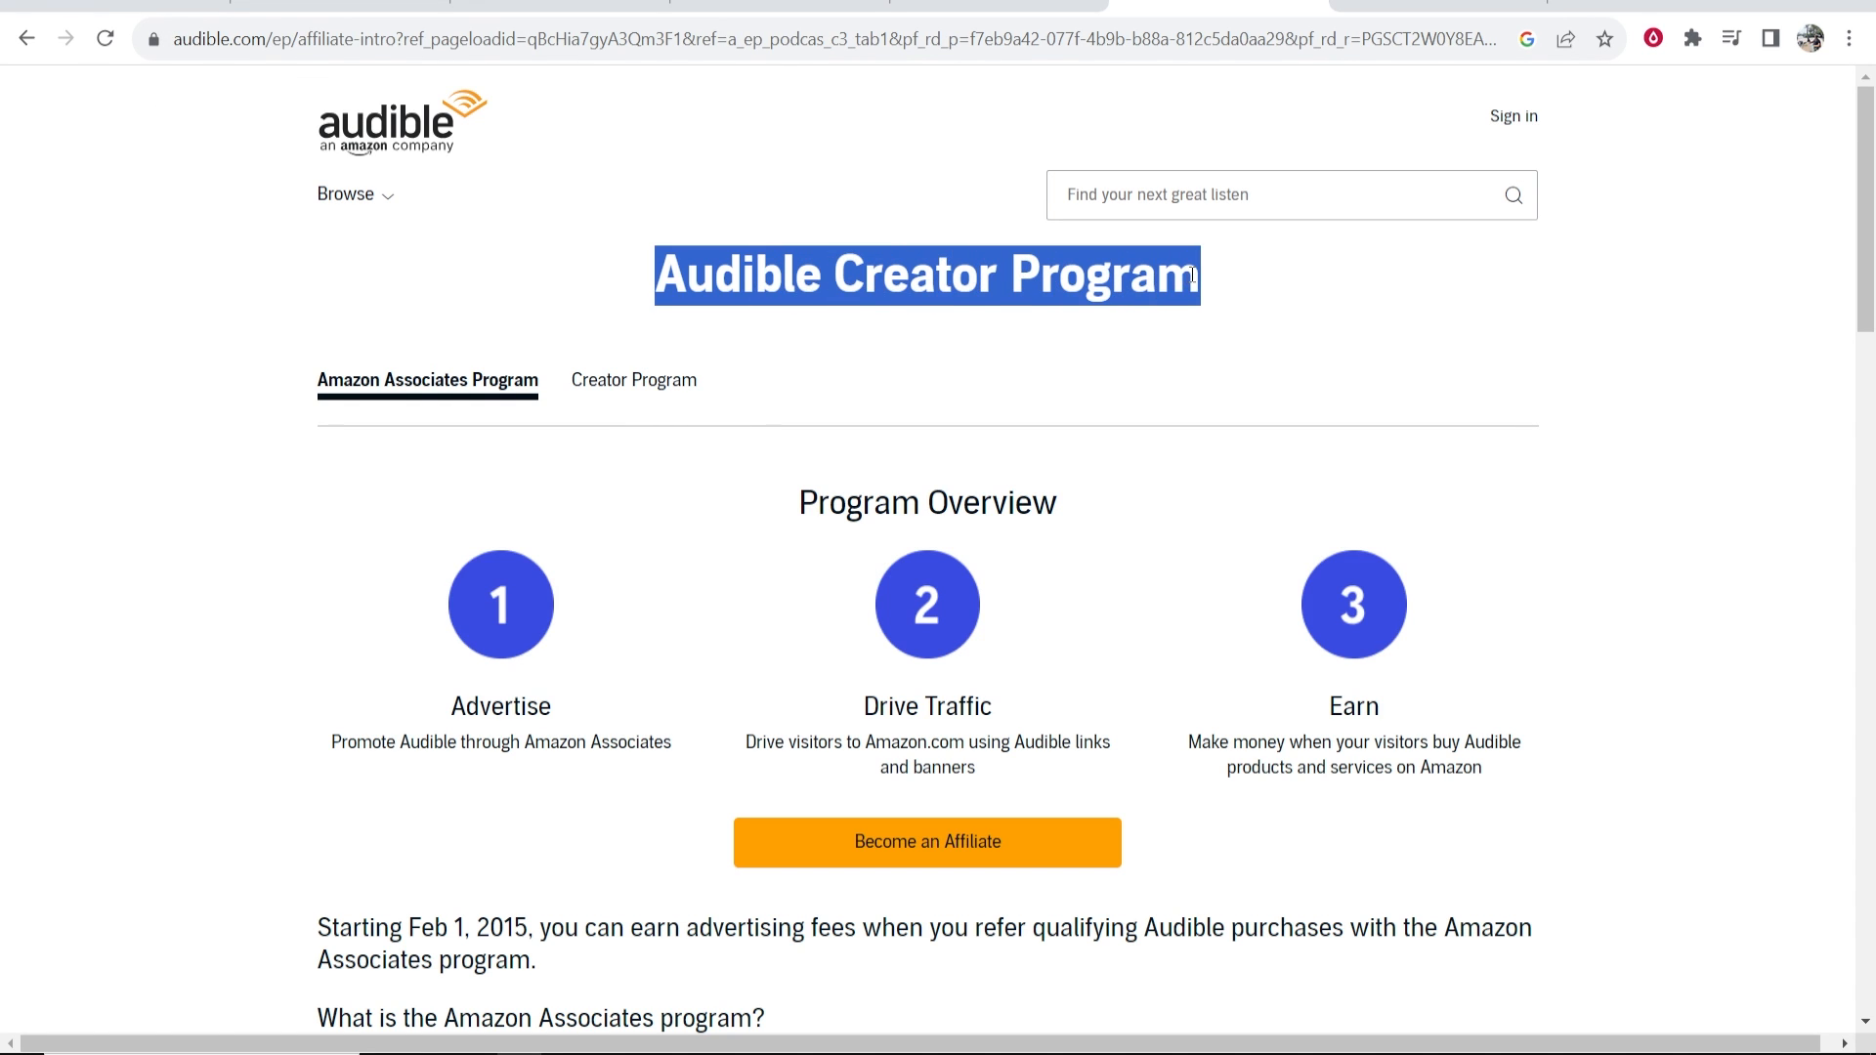
pyautogui.scroll(-3)
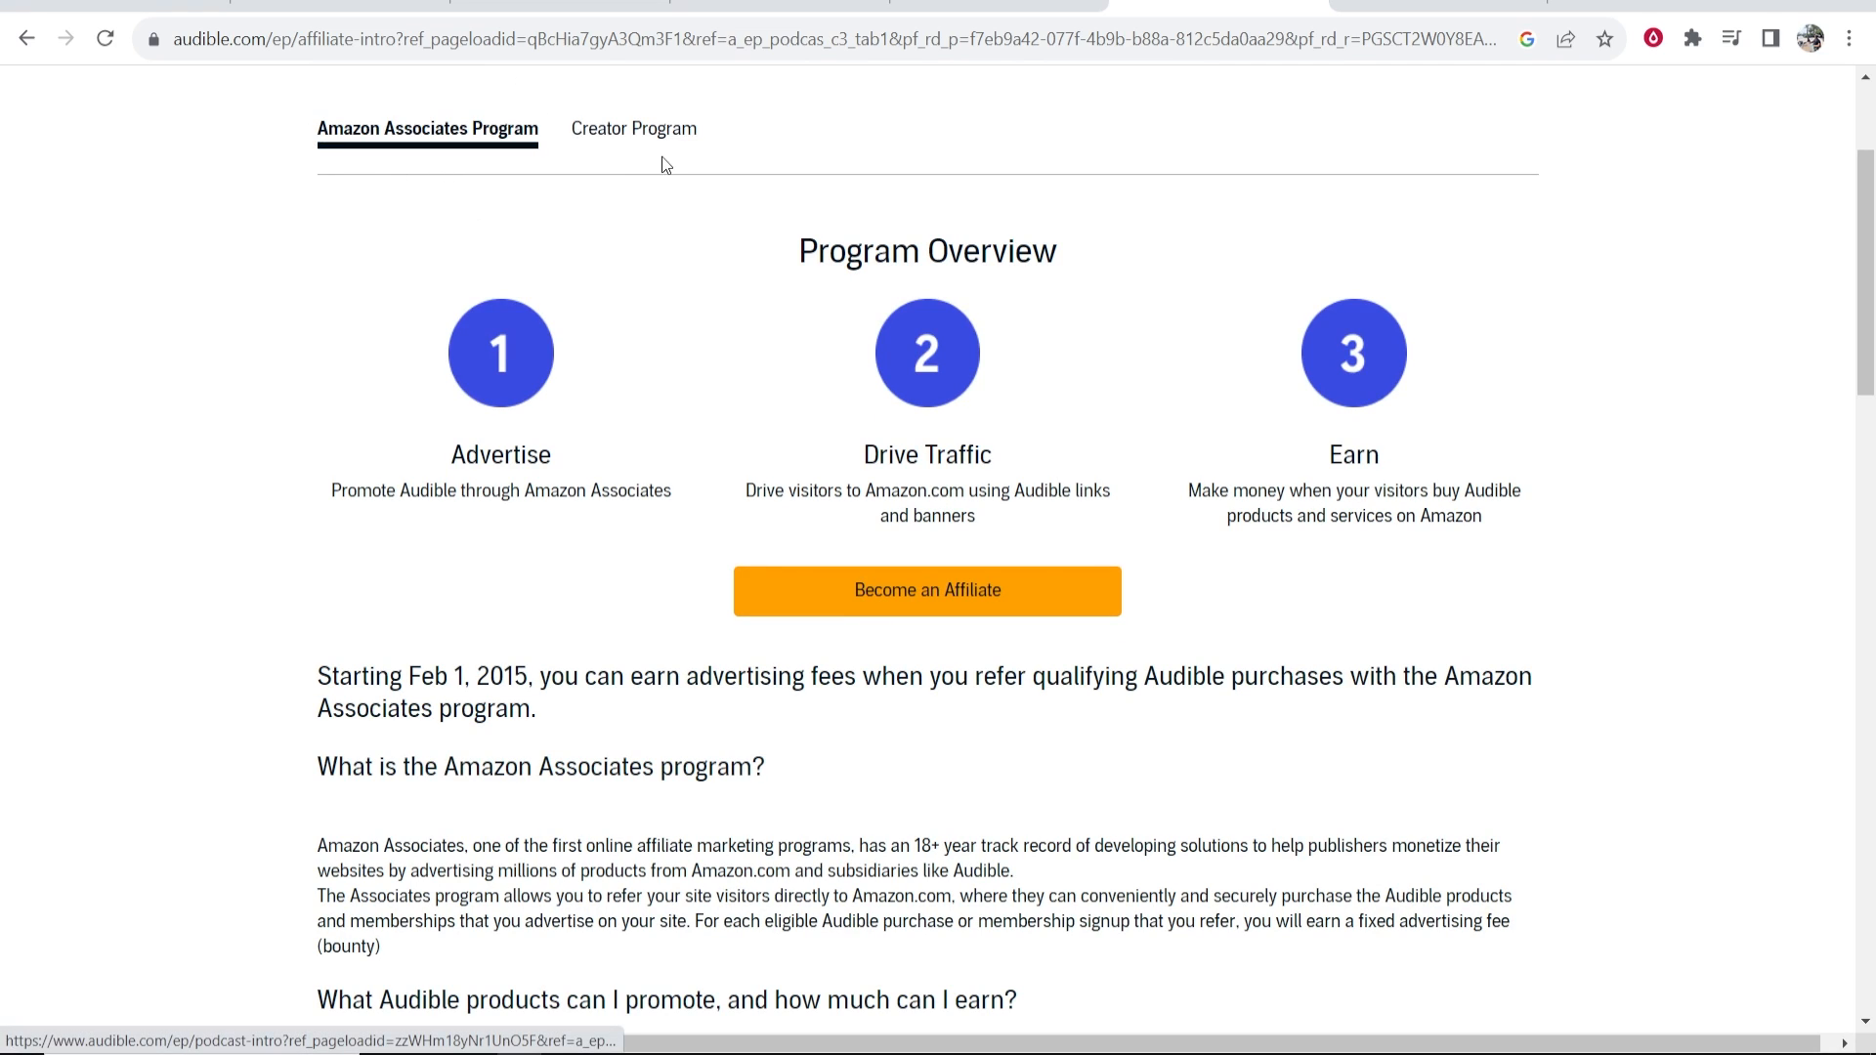
pyautogui.moveTo(633, 129)
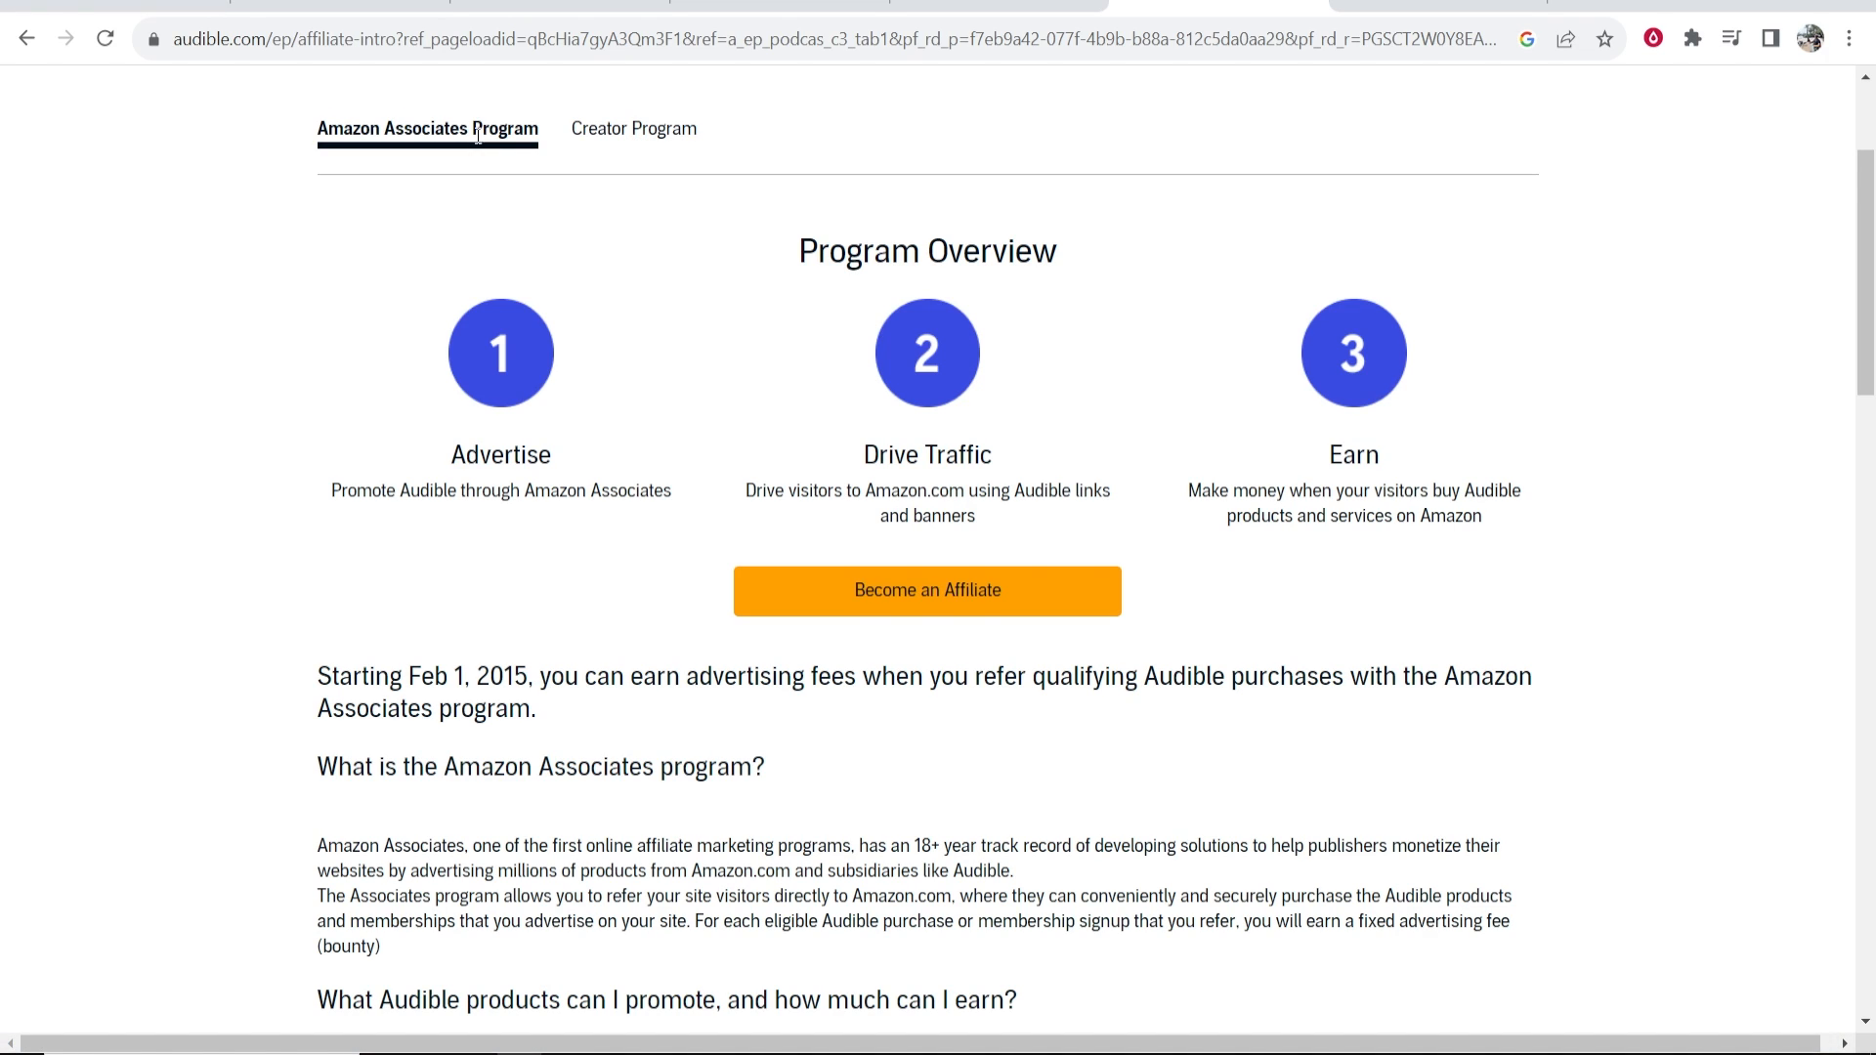
pyautogui.click(927, 591)
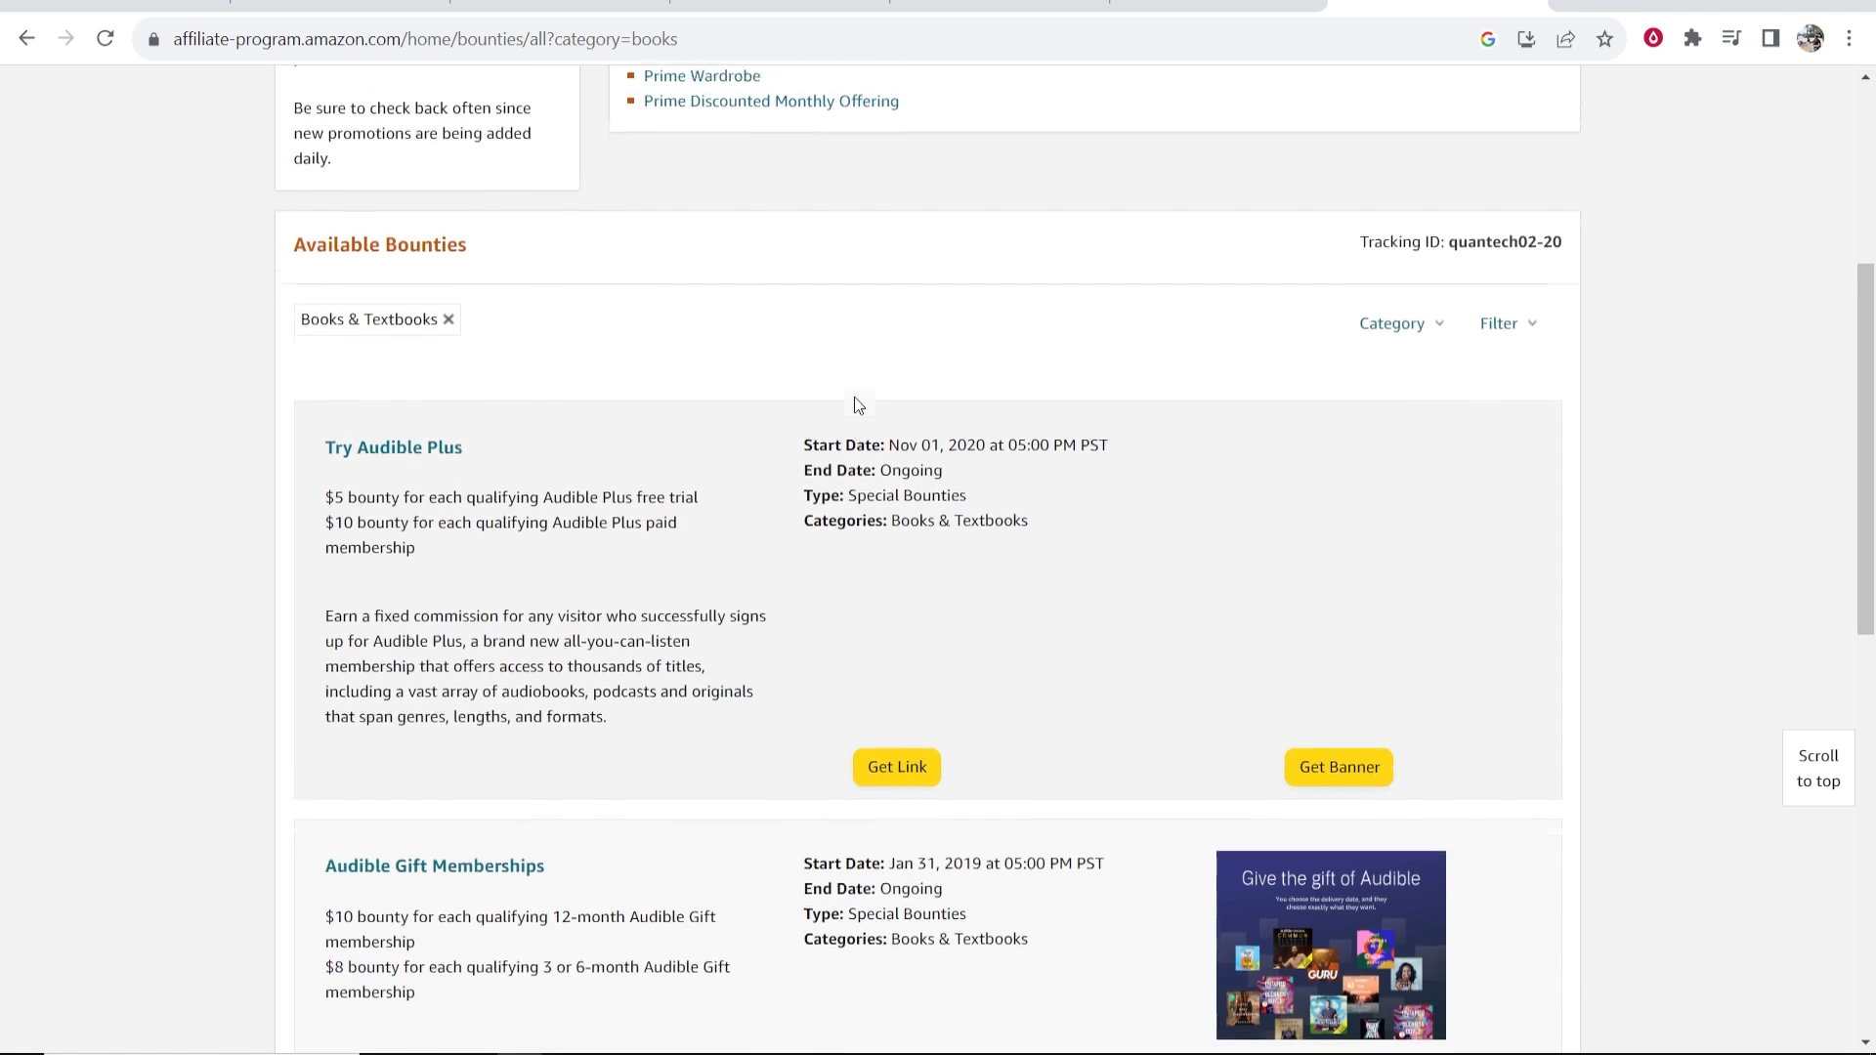
pyautogui.scroll(3)
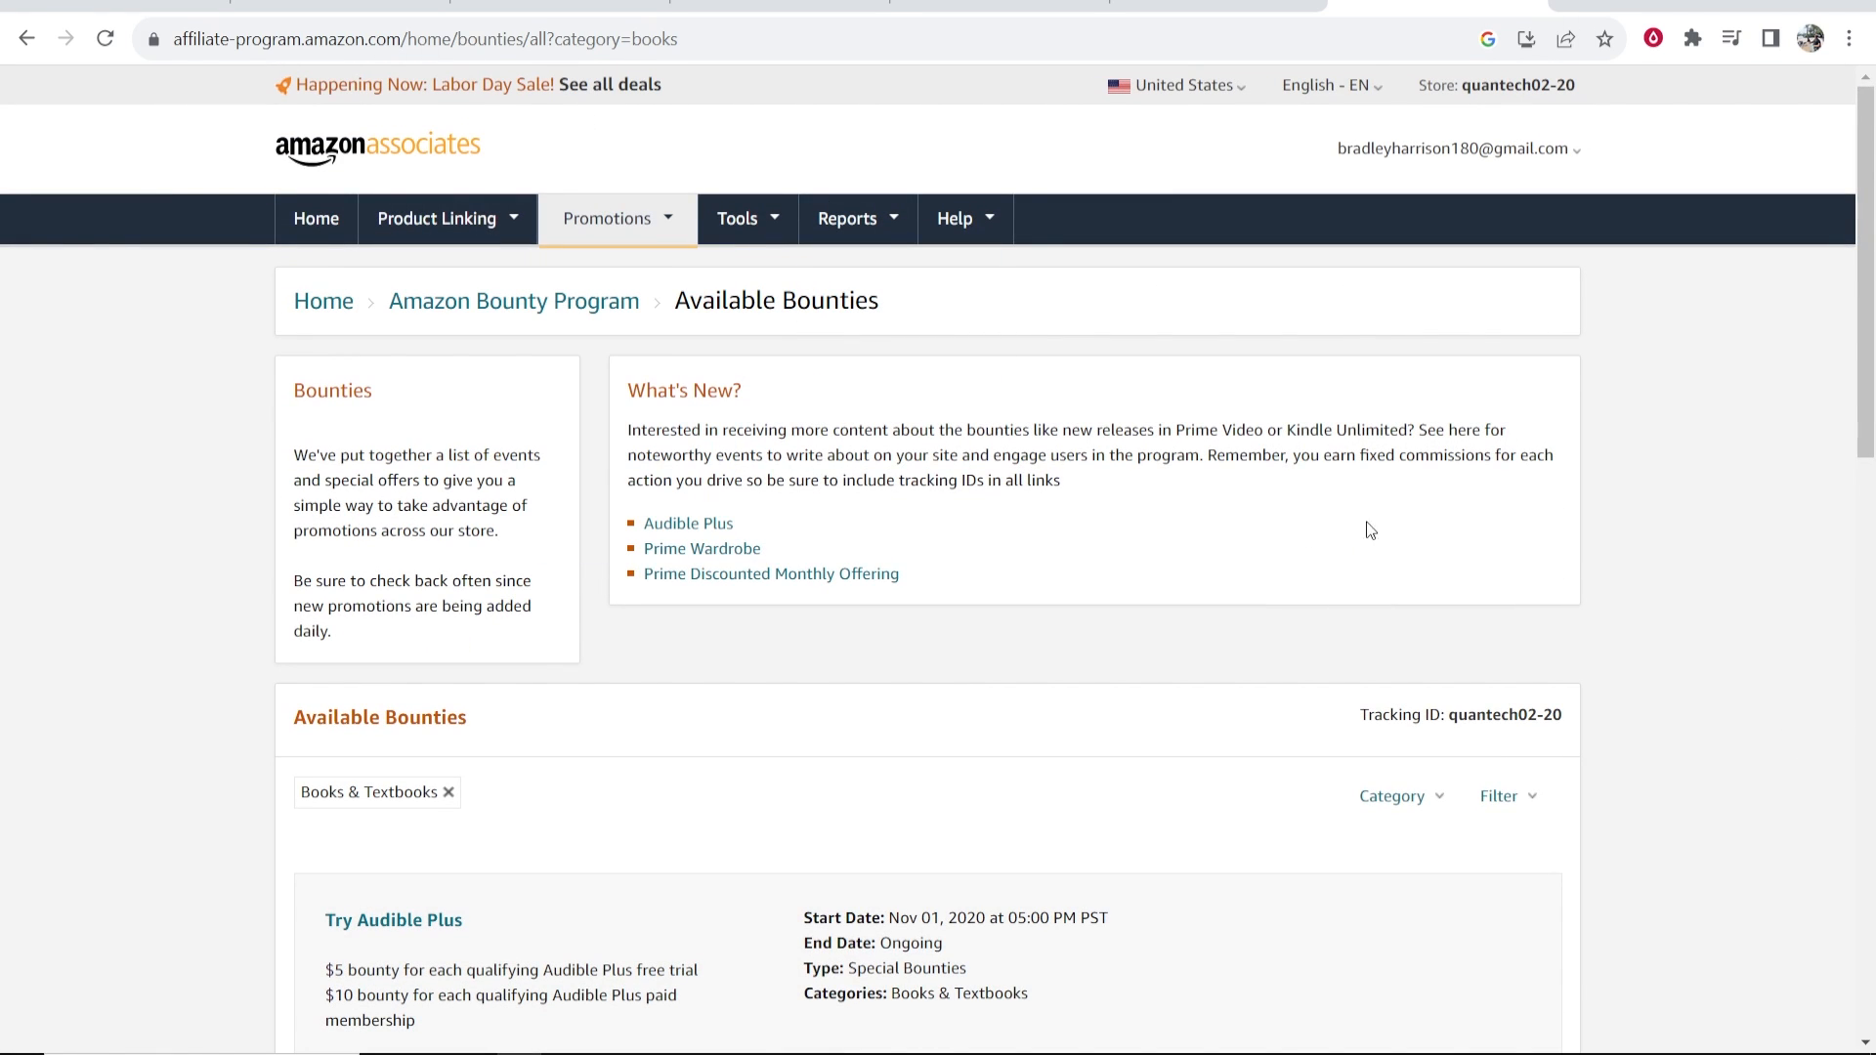
pyautogui.moveTo(724, 41)
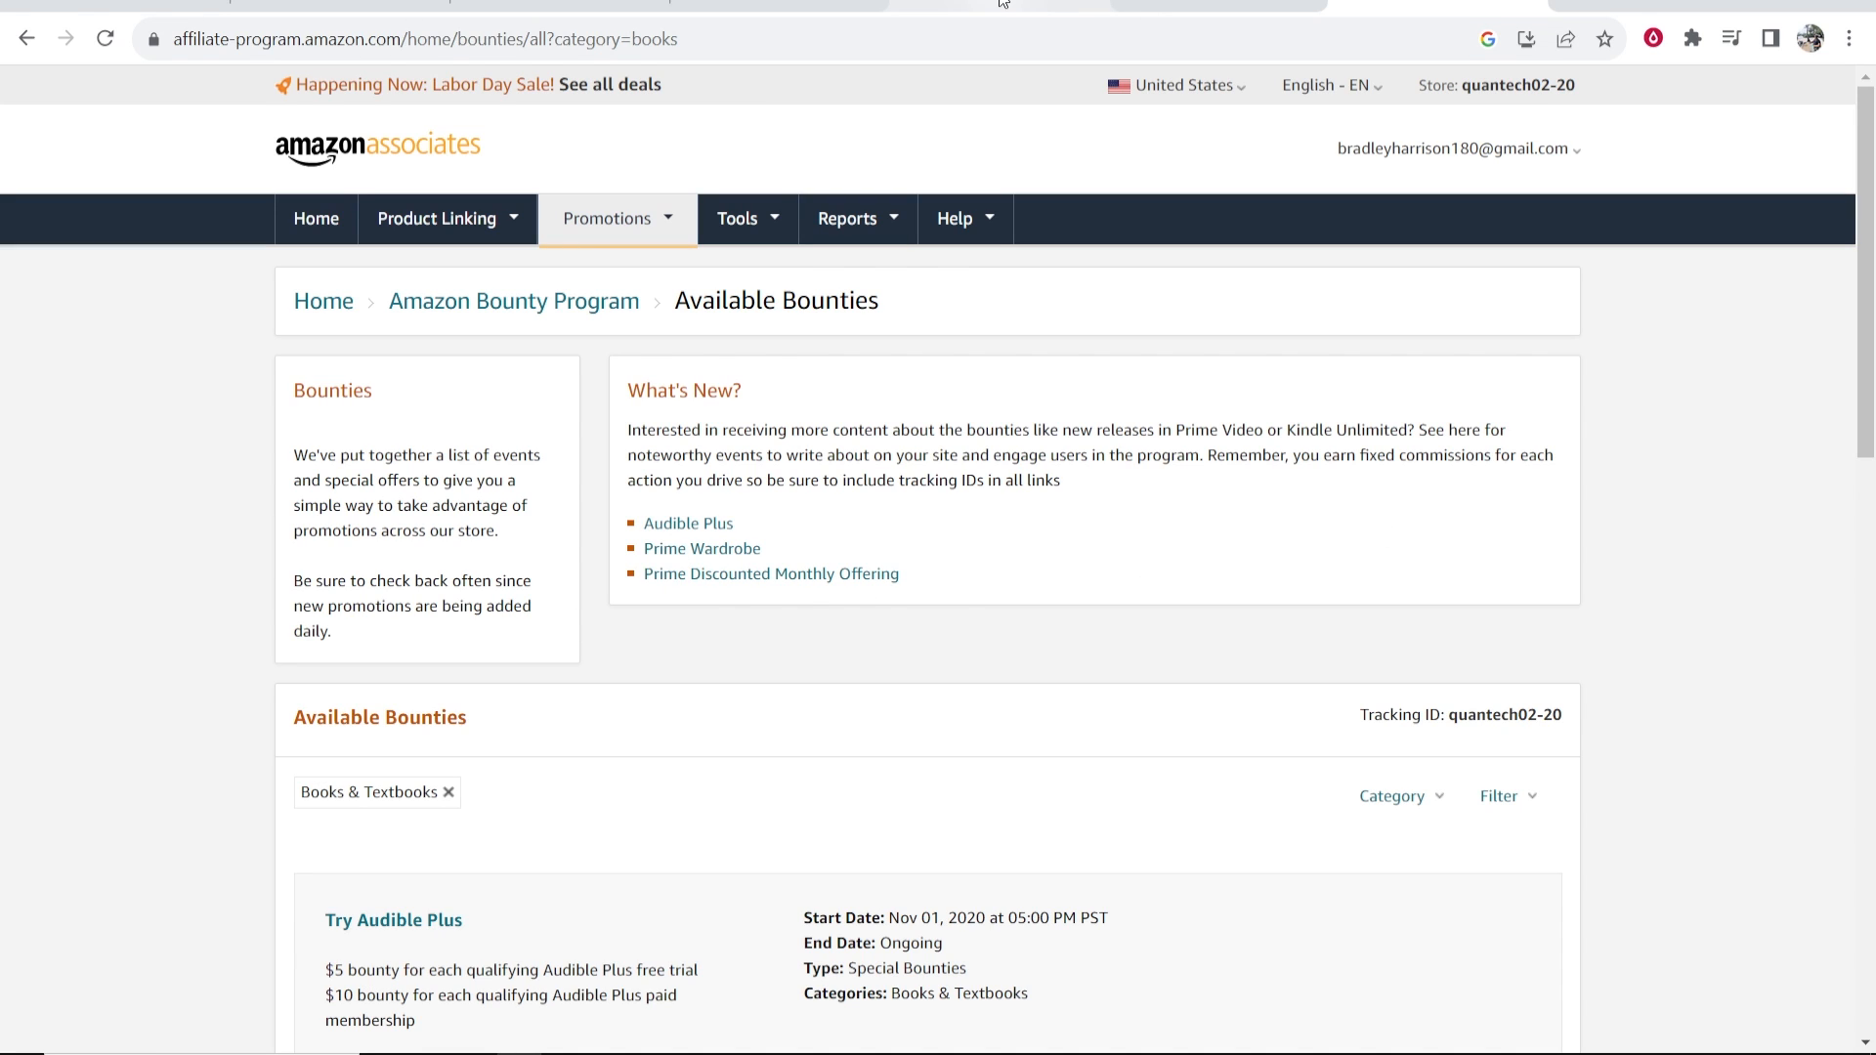
pyautogui.click(688, 524)
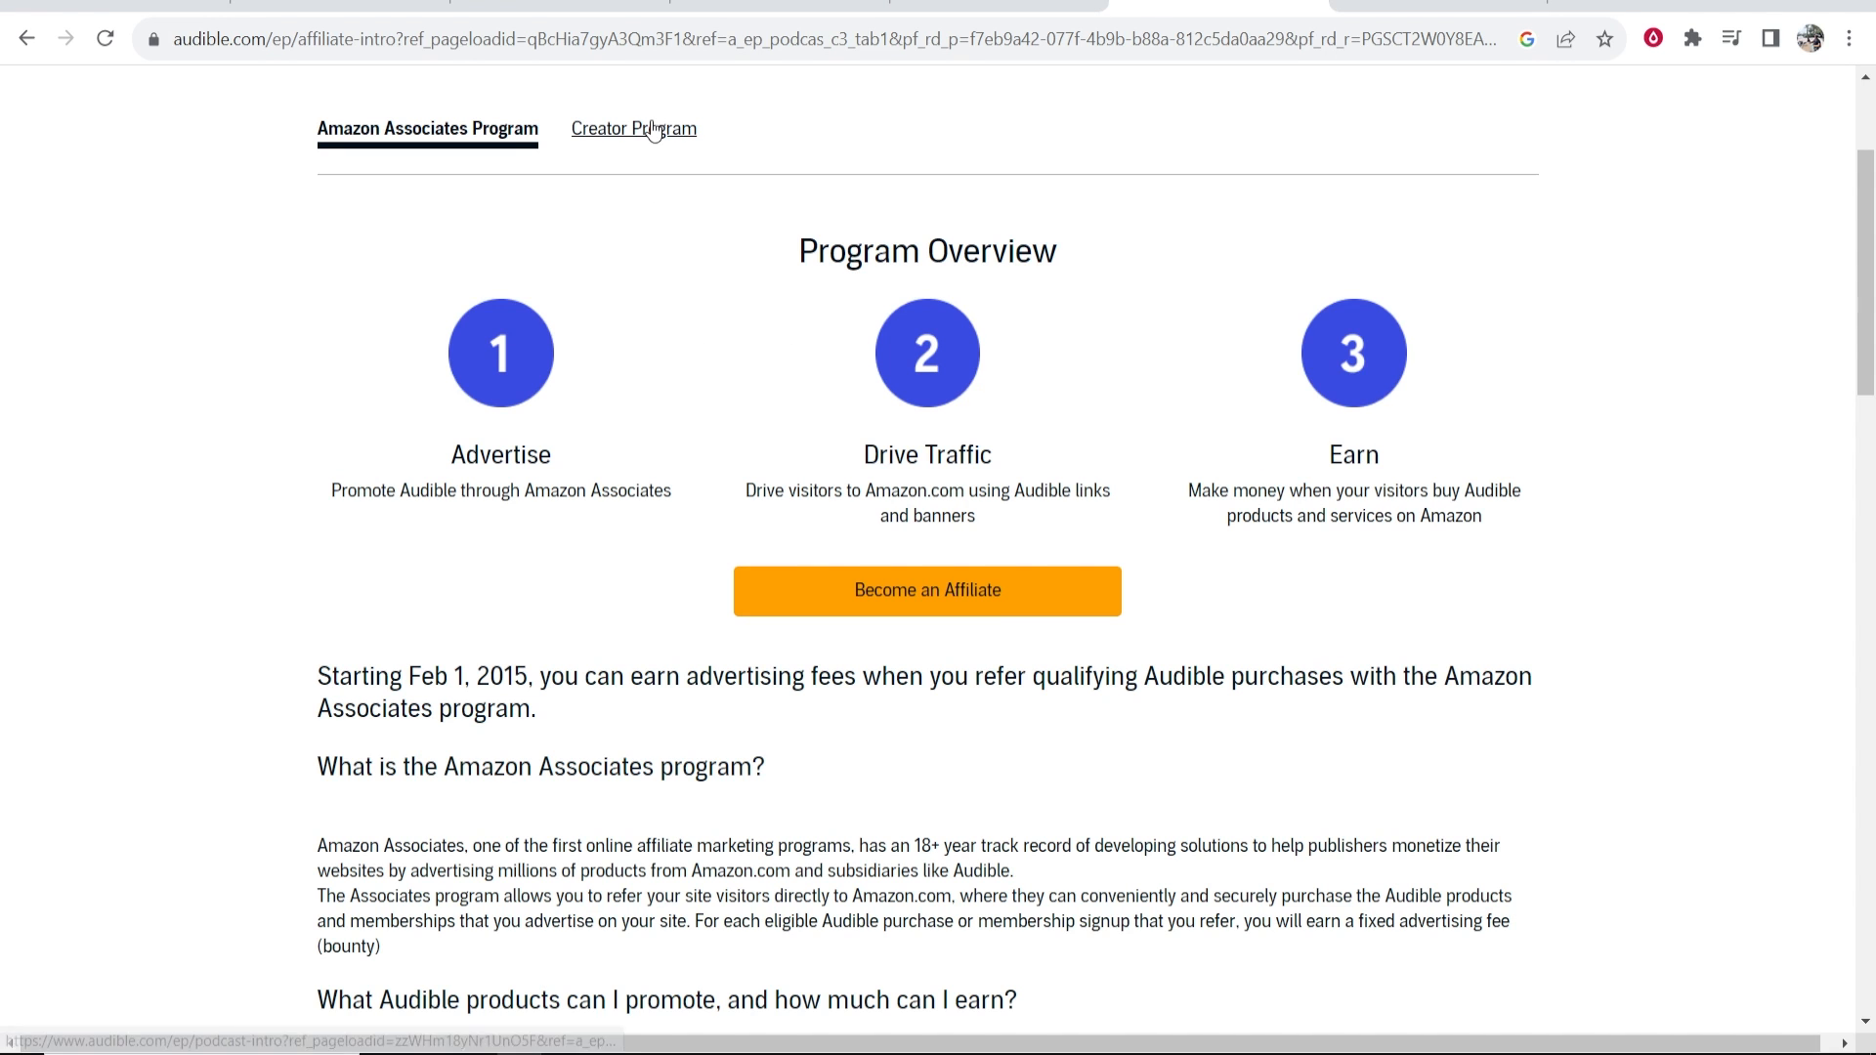
pyautogui.click(633, 129)
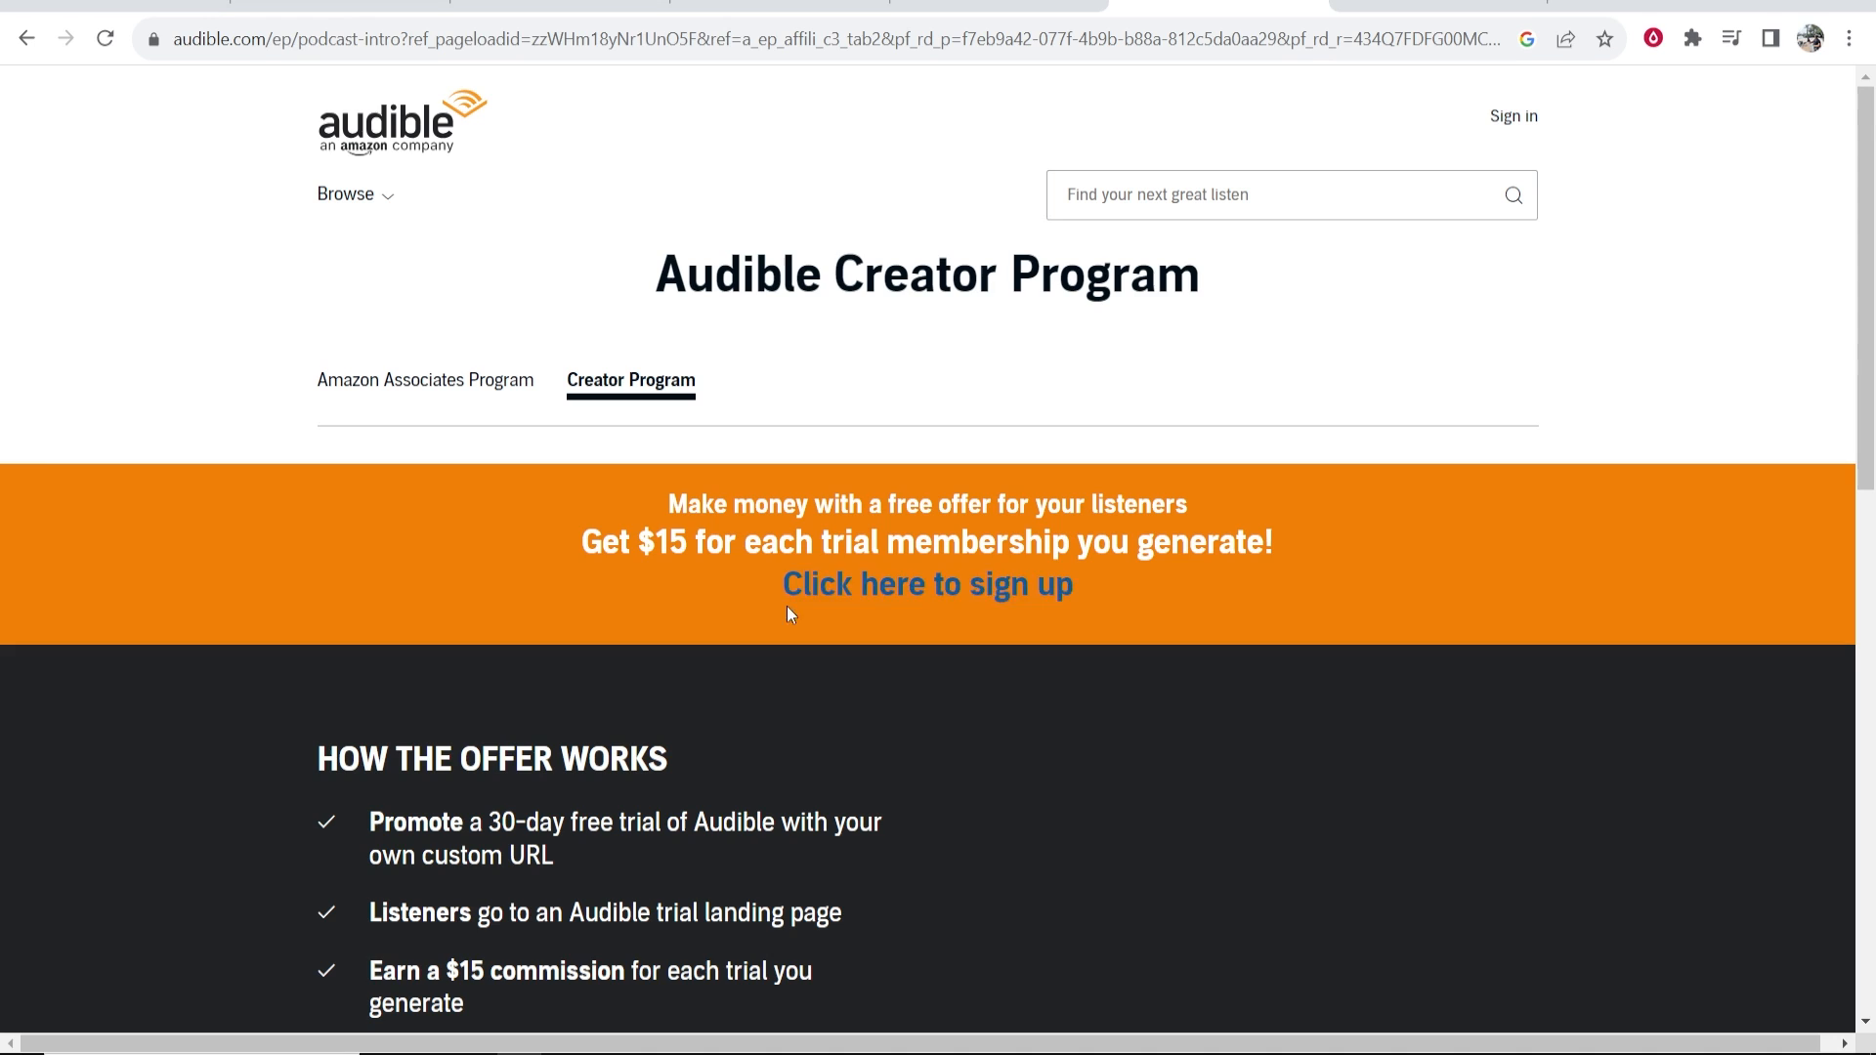
pyautogui.moveTo(694, 273)
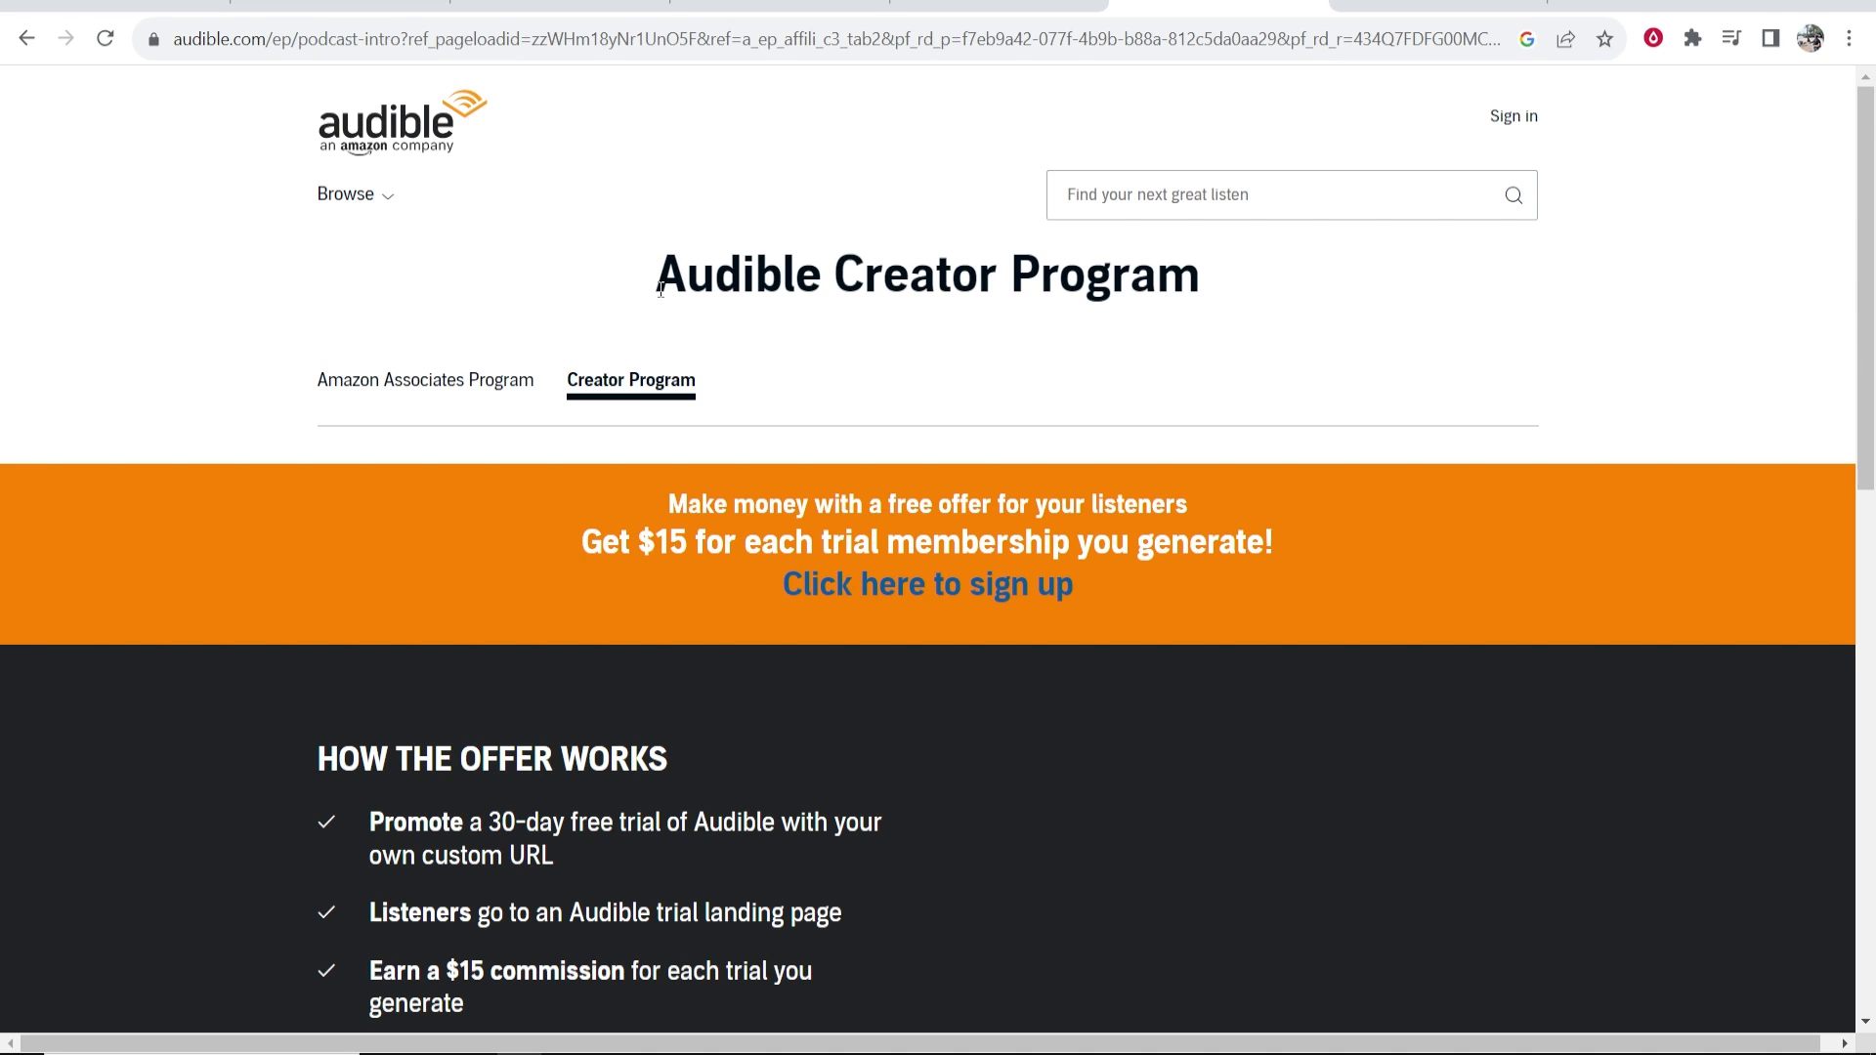
pyautogui.moveTo(598, 307)
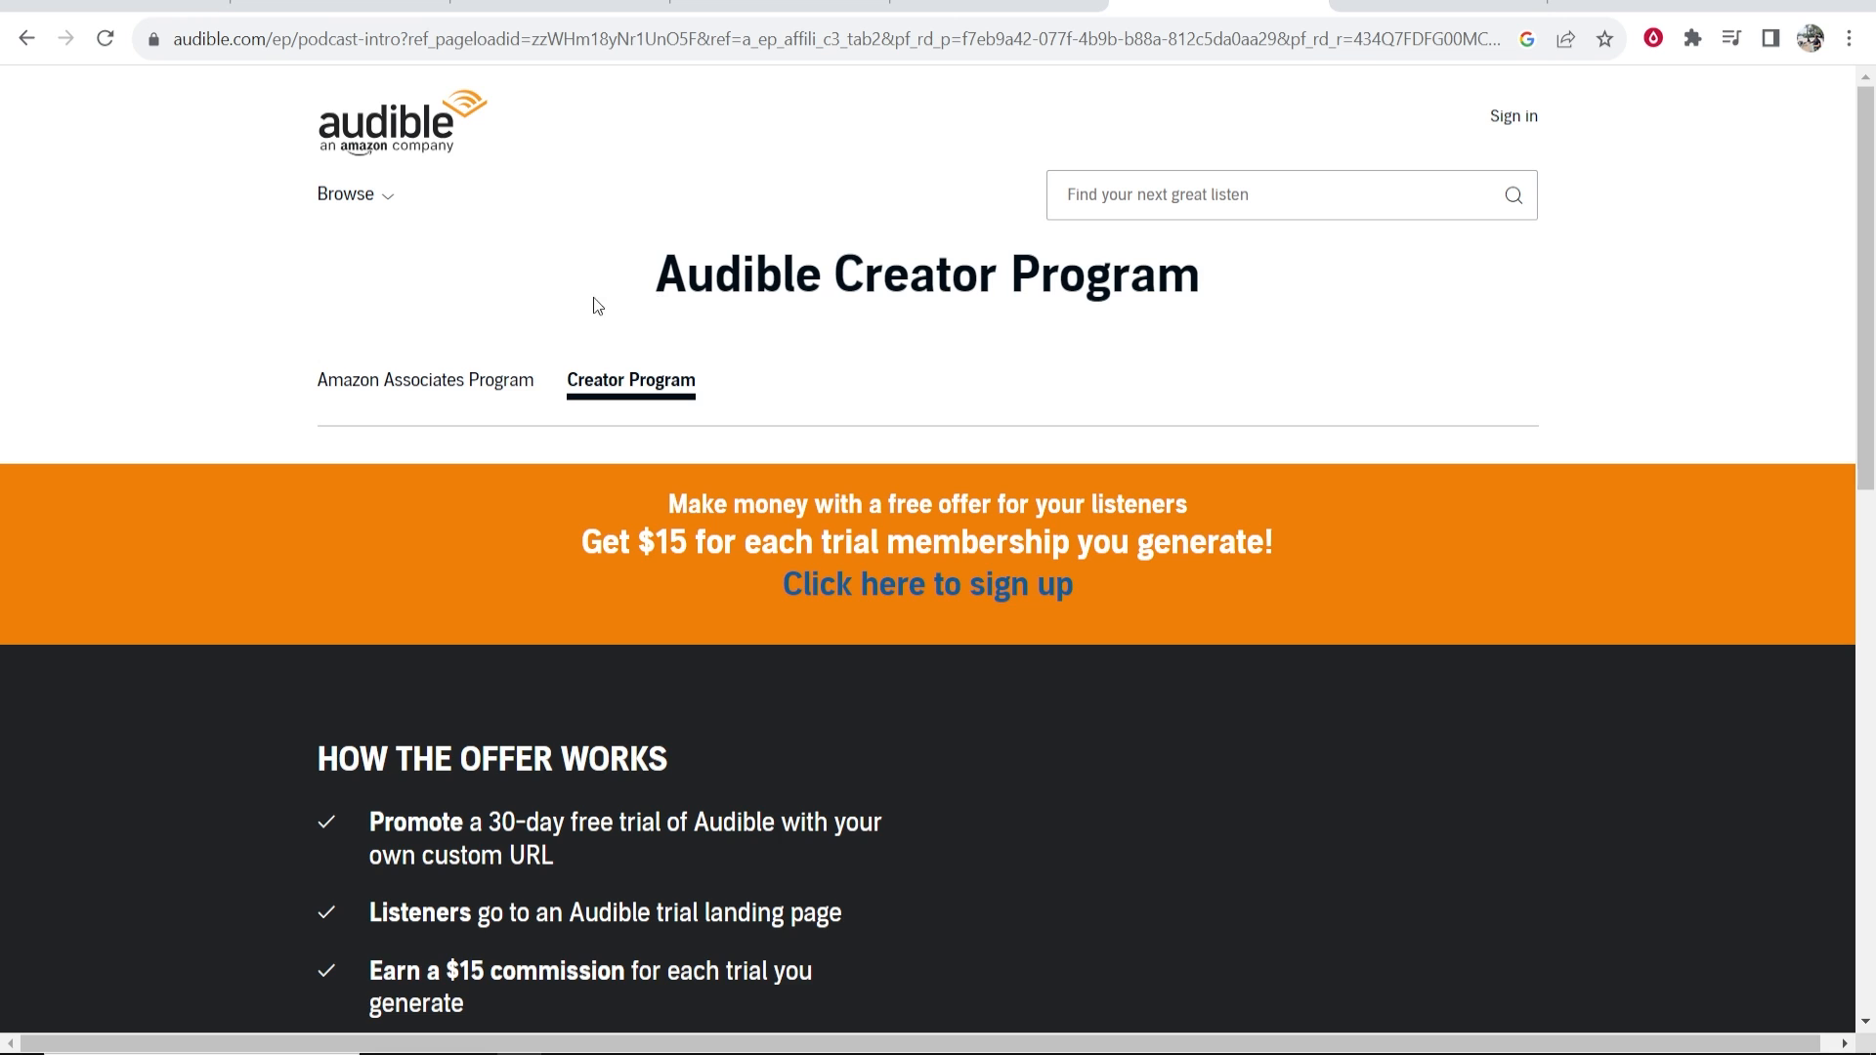
pyautogui.click(424, 381)
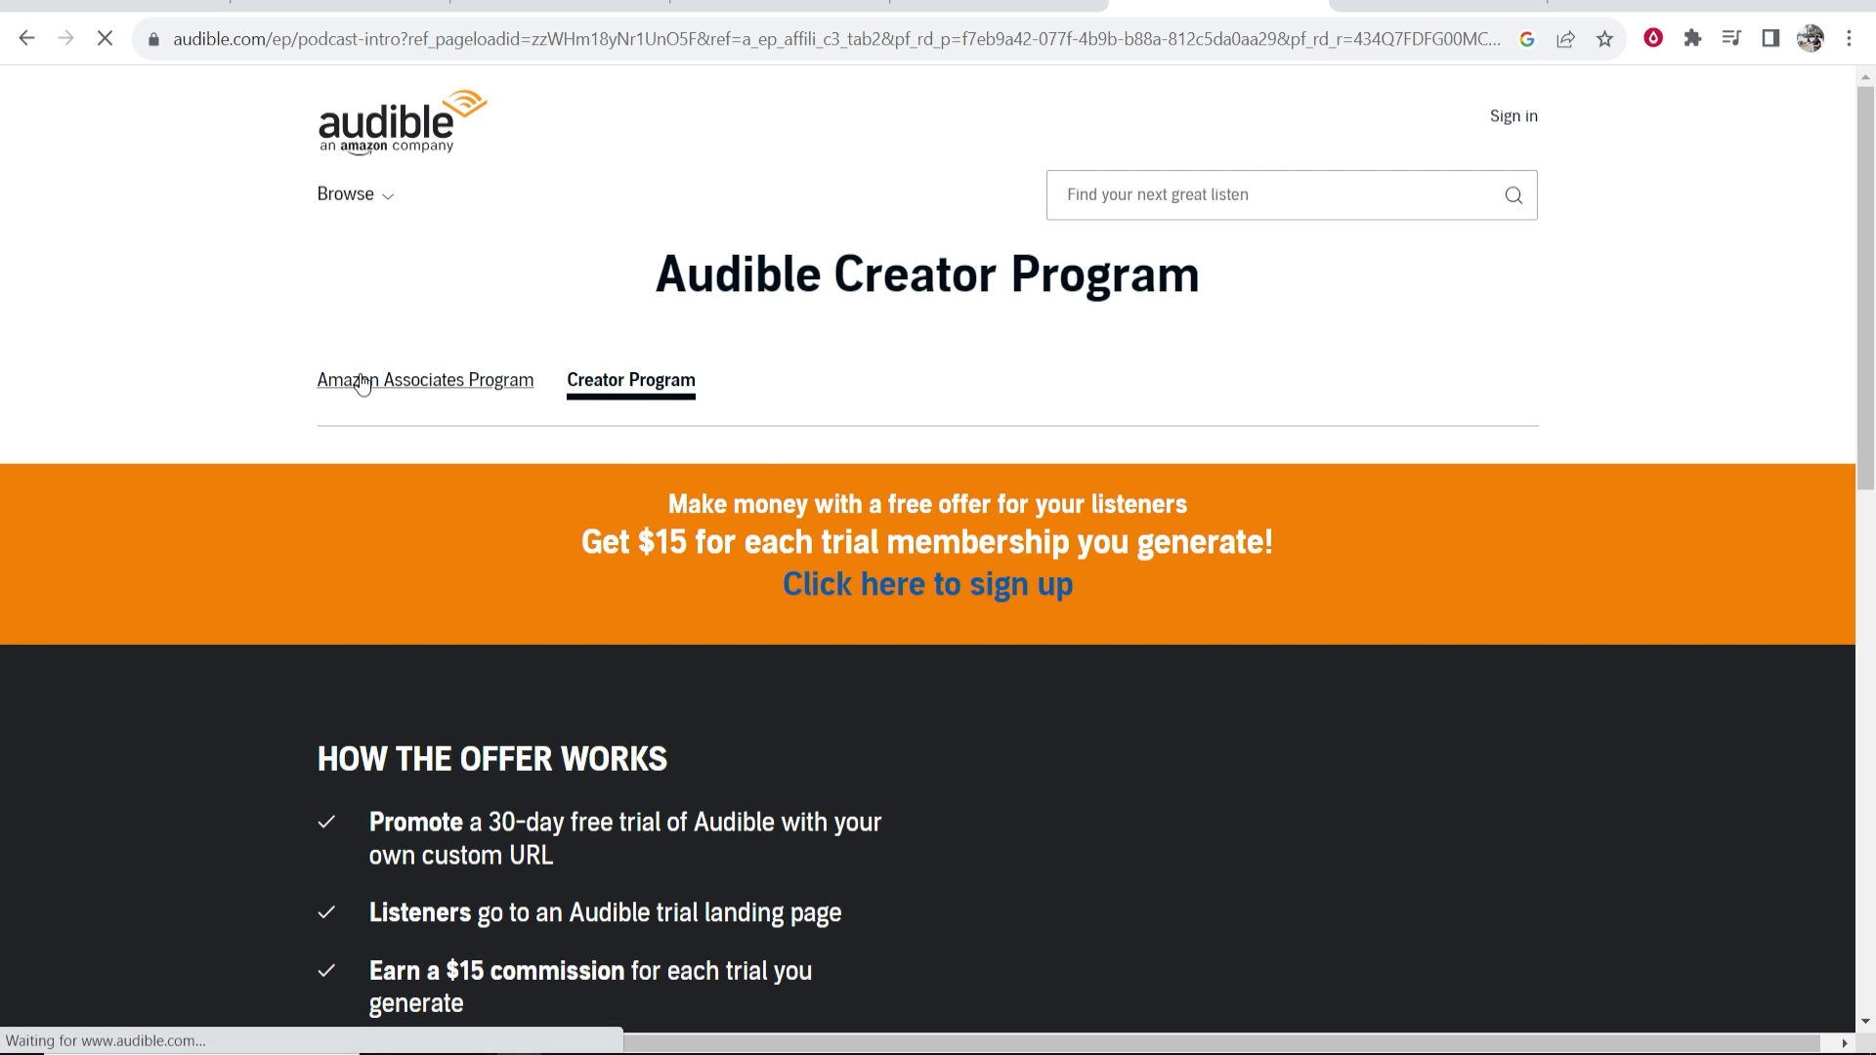
pyautogui.click(424, 381)
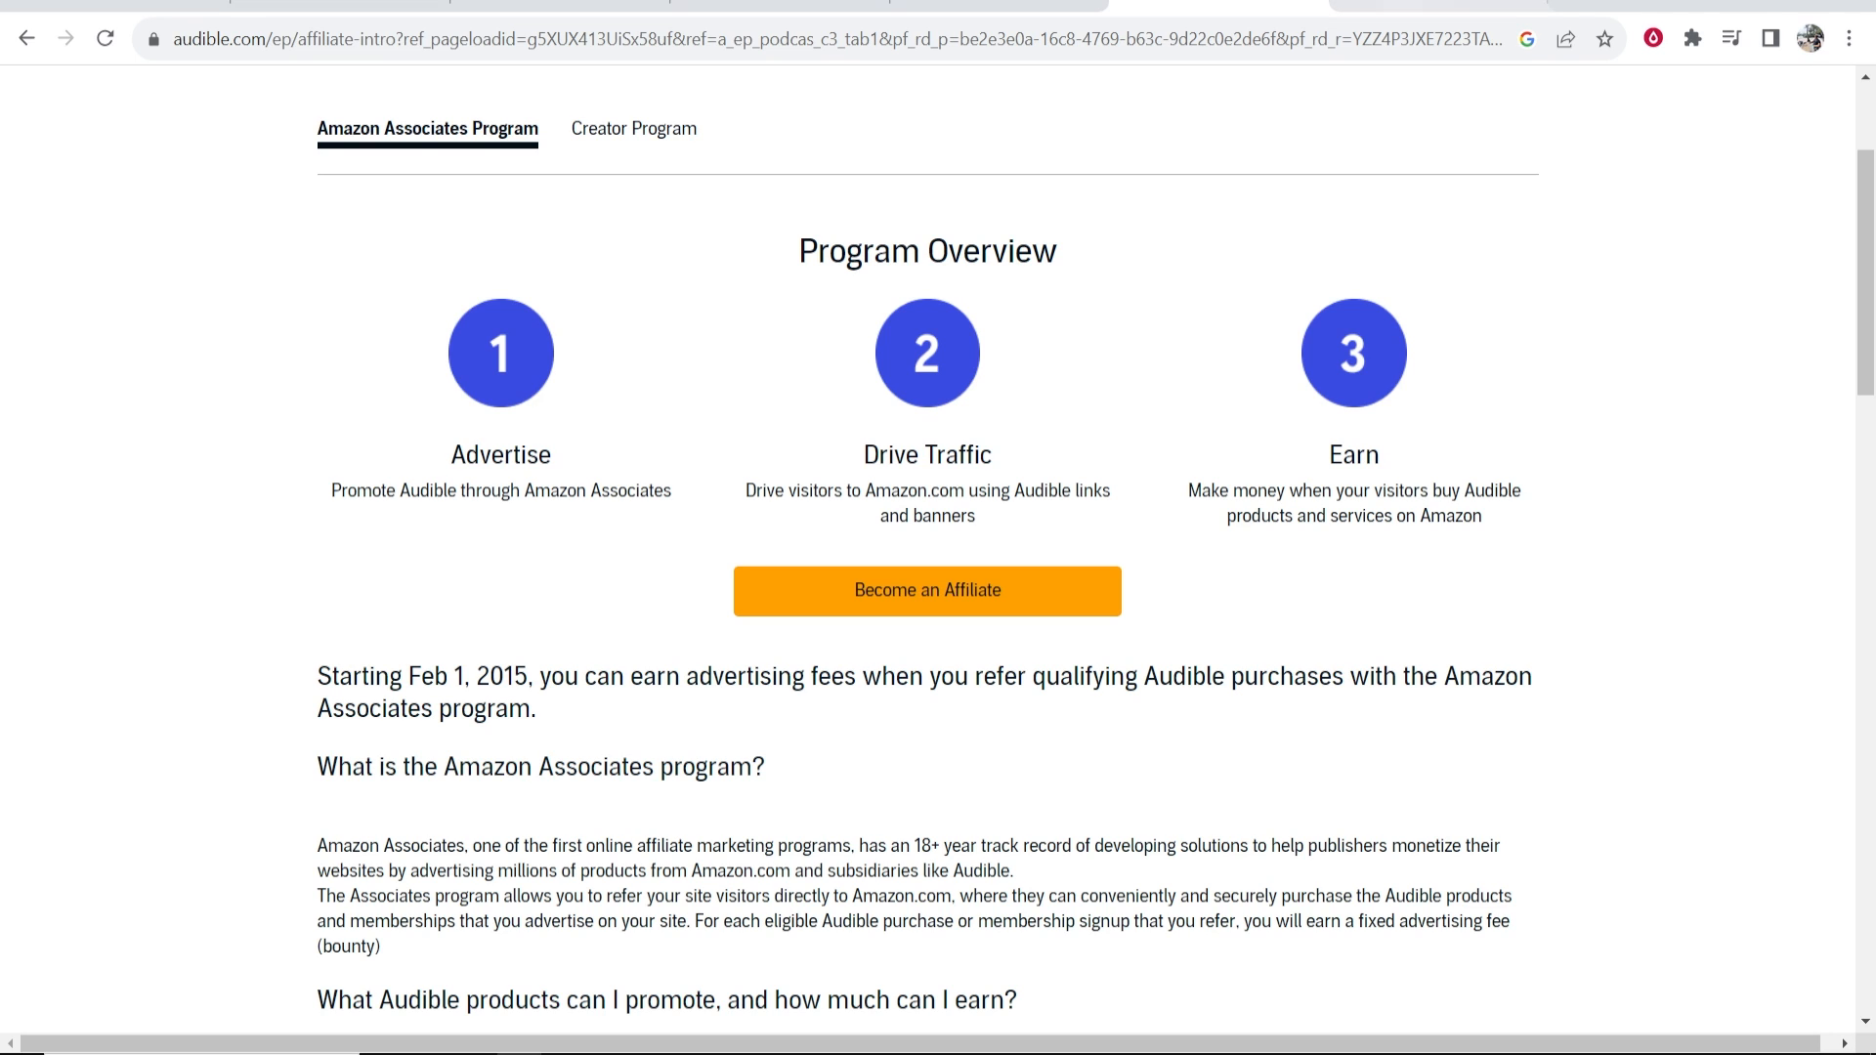
# Step: Switch to Amazon Associates, go Home, dismiss the feedback survey and choose Promotions > Amazon Bounty Program
pyautogui.click(927, 590)
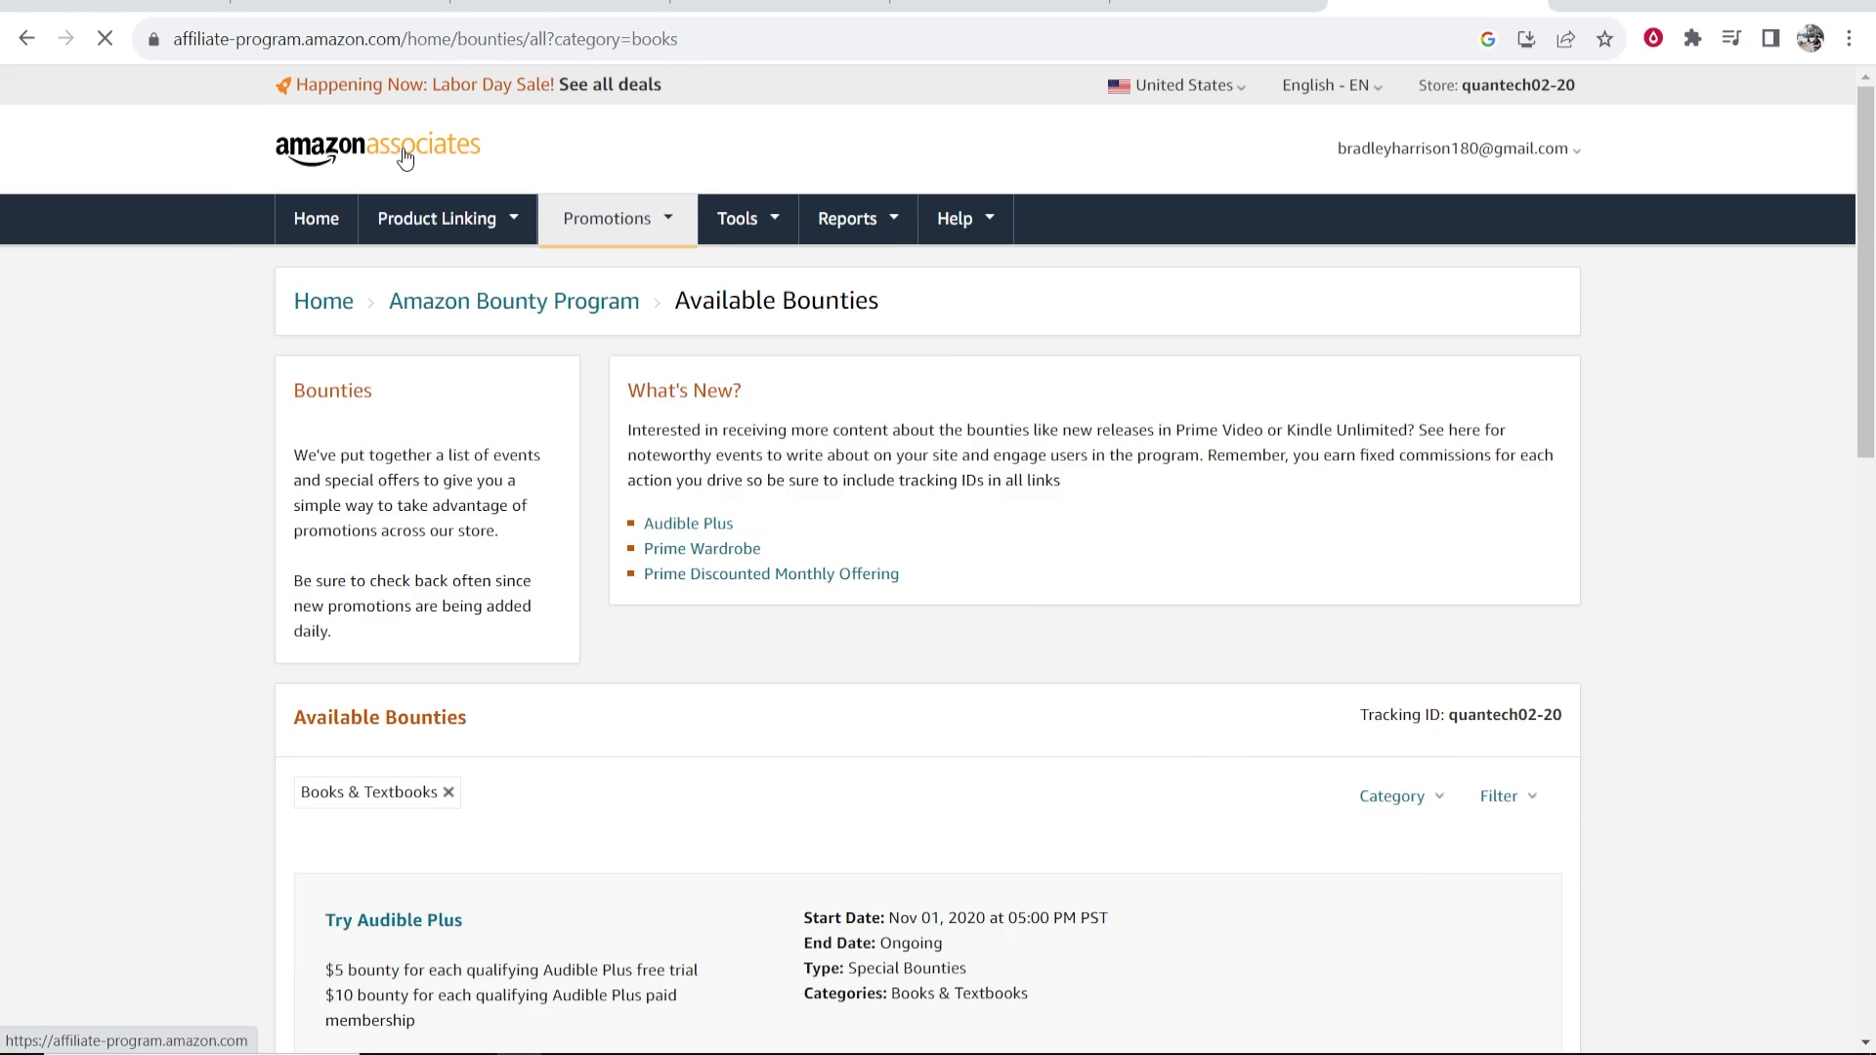
pyautogui.click(321, 217)
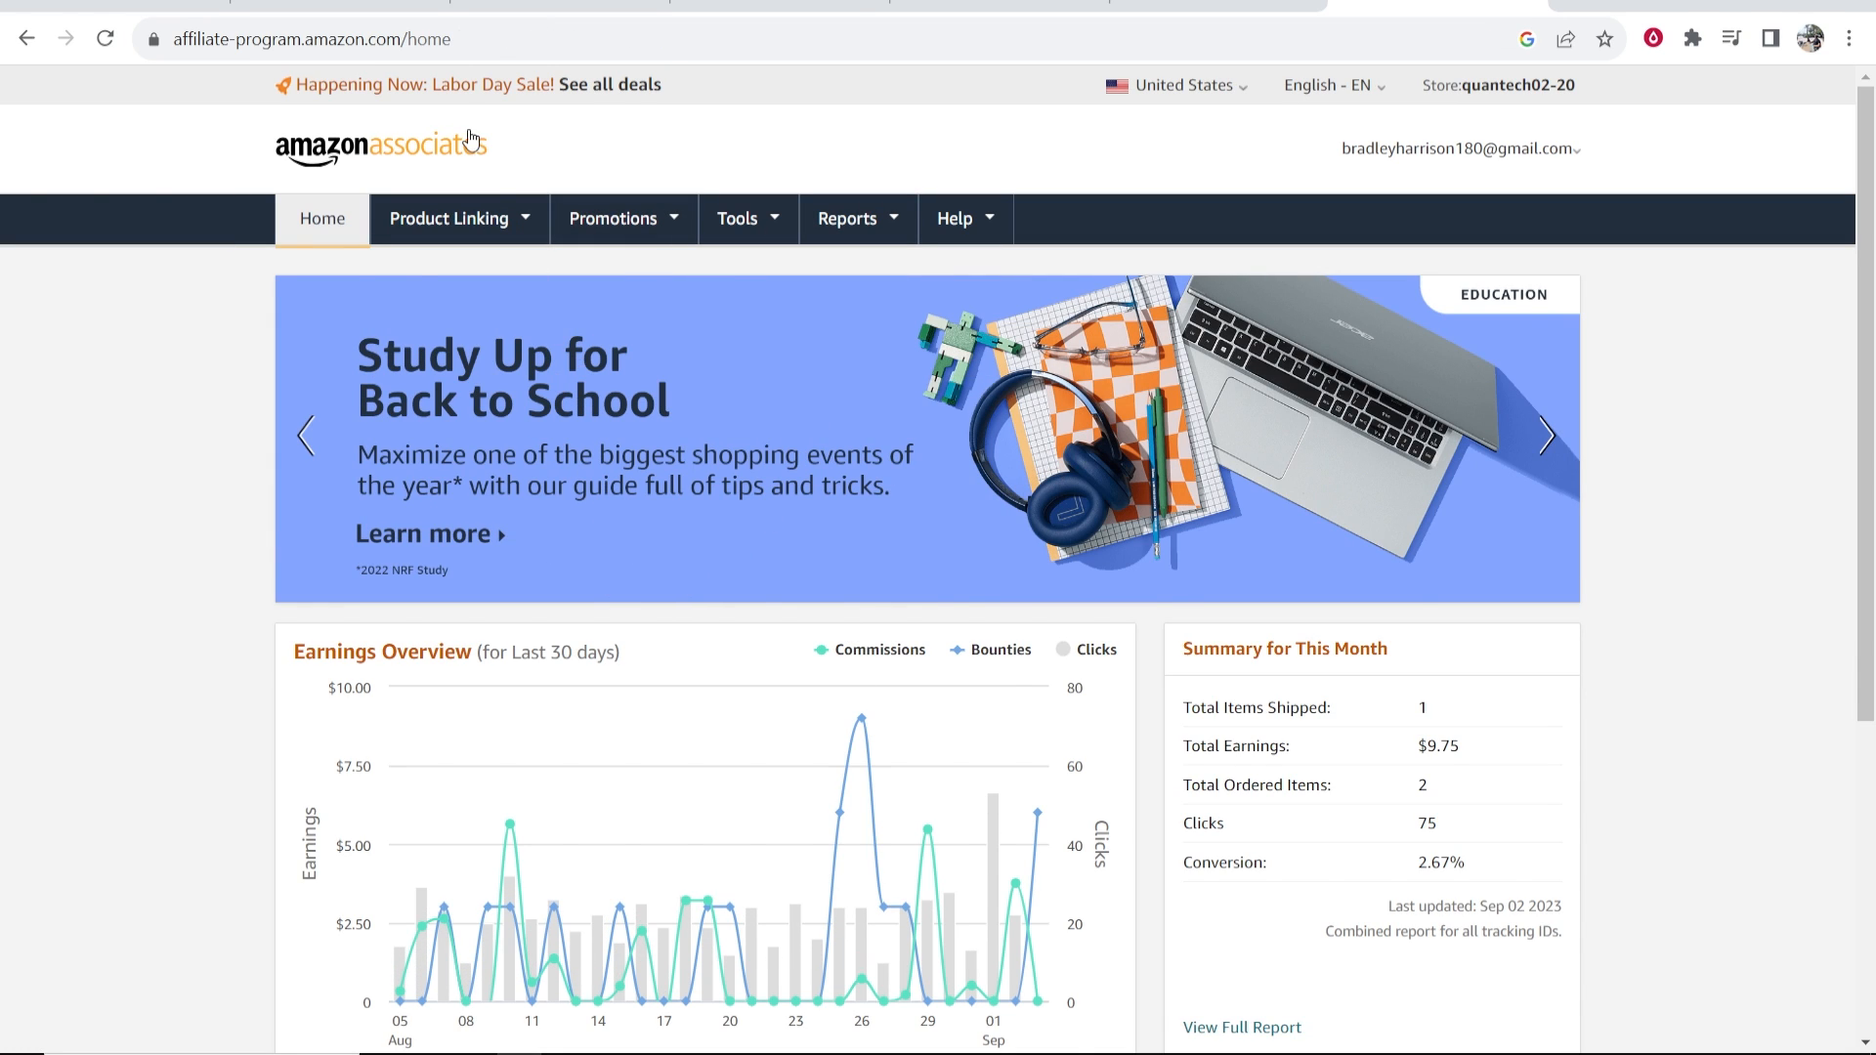
pyautogui.scroll(-3)
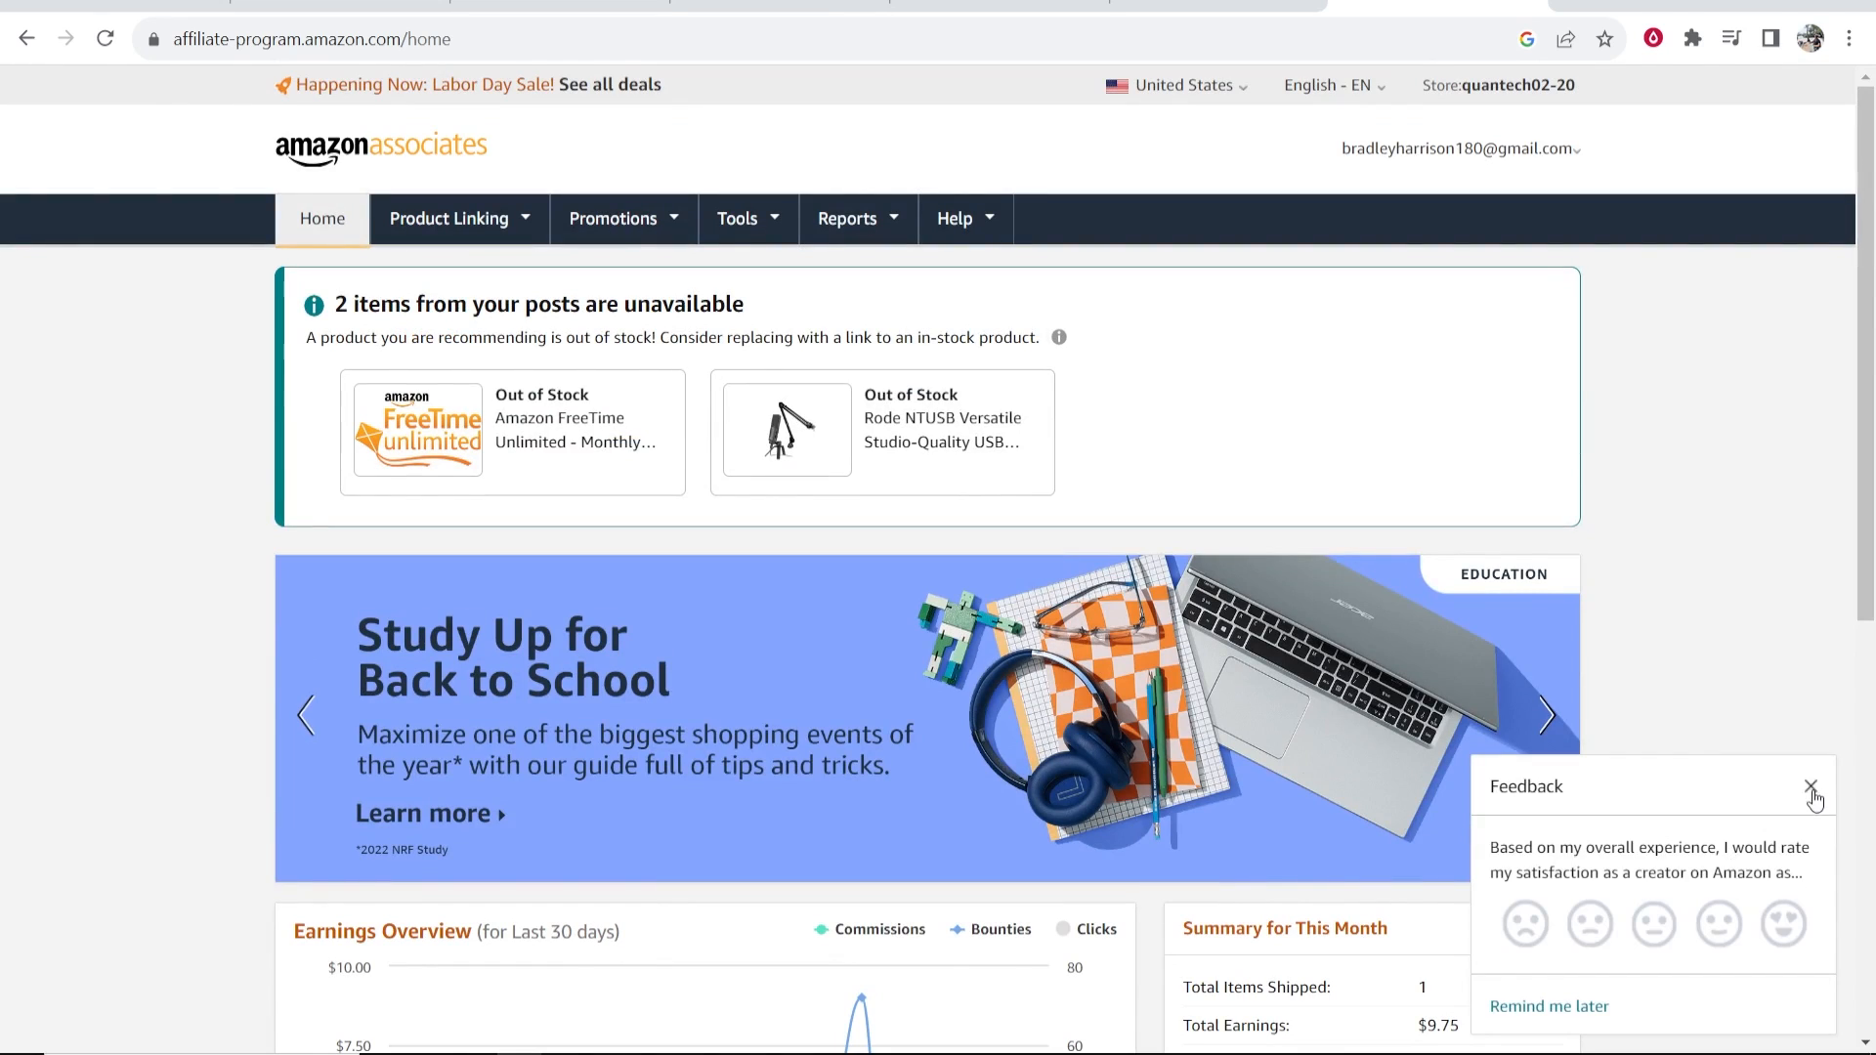
pyautogui.click(614, 217)
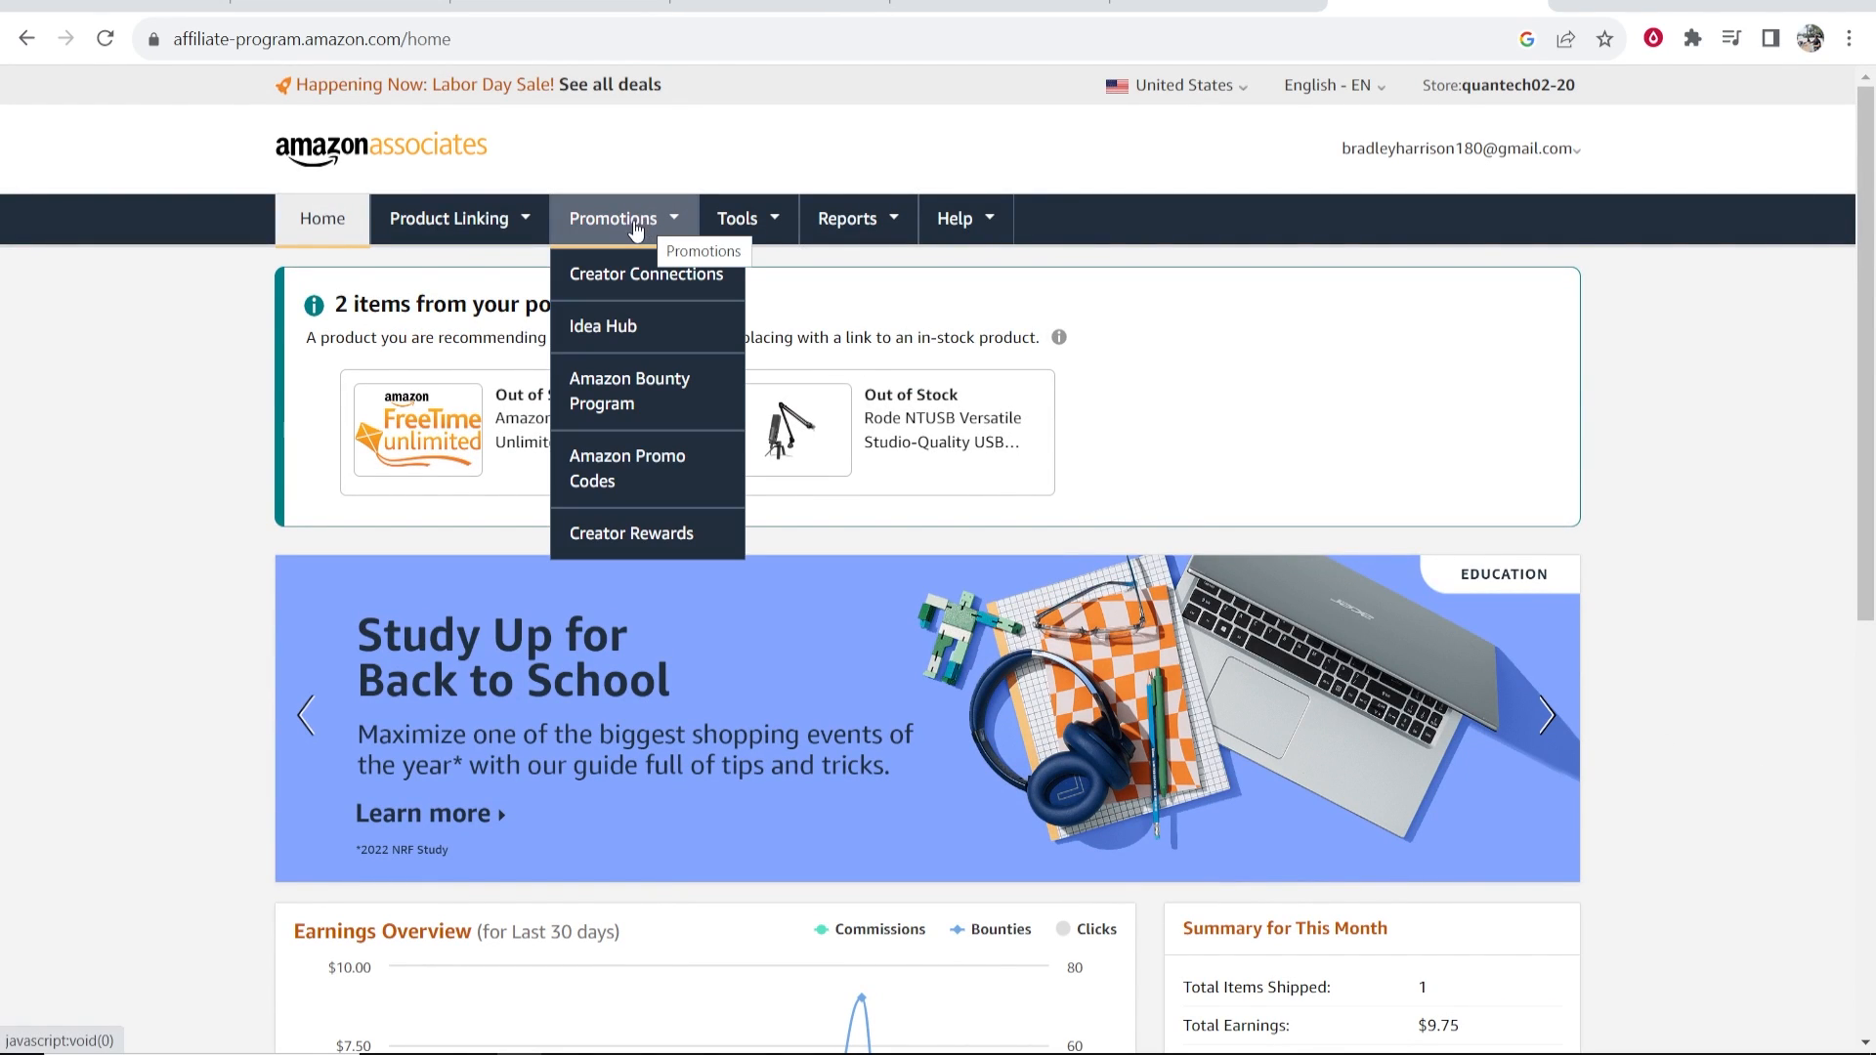
pyautogui.click(627, 391)
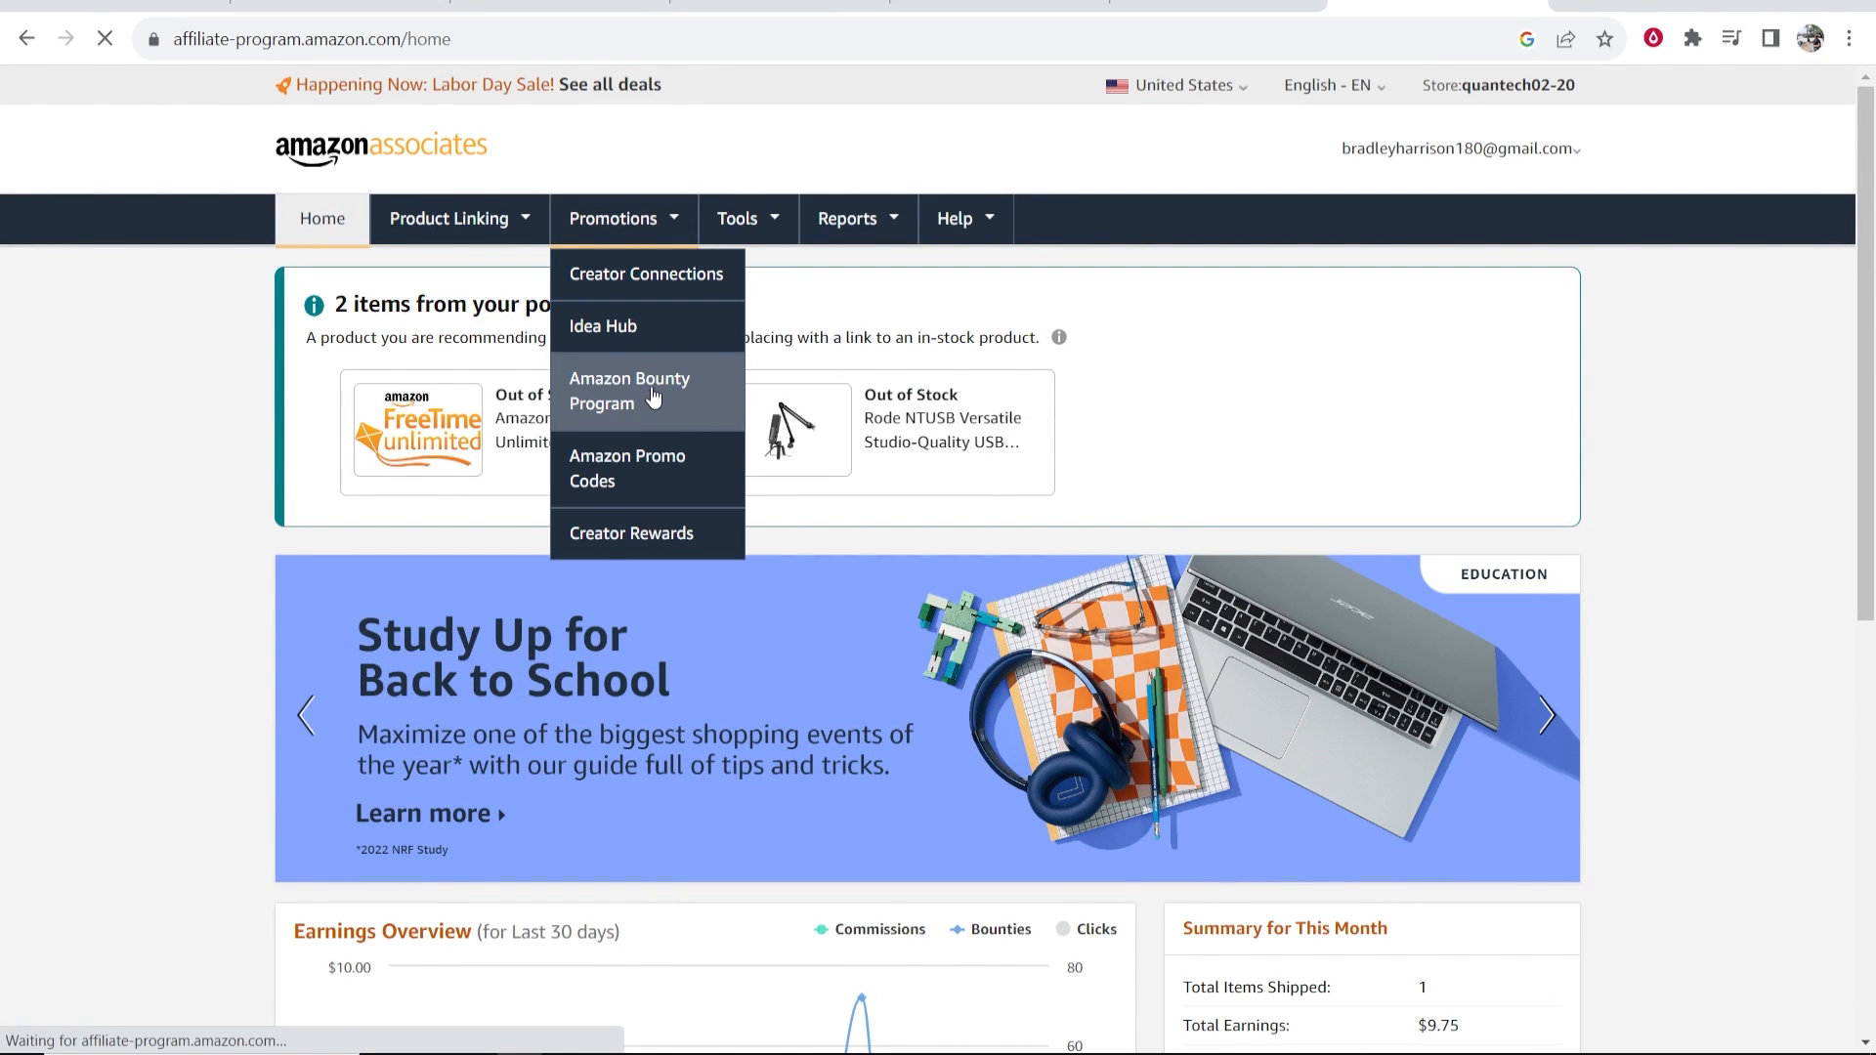
pyautogui.click(629, 391)
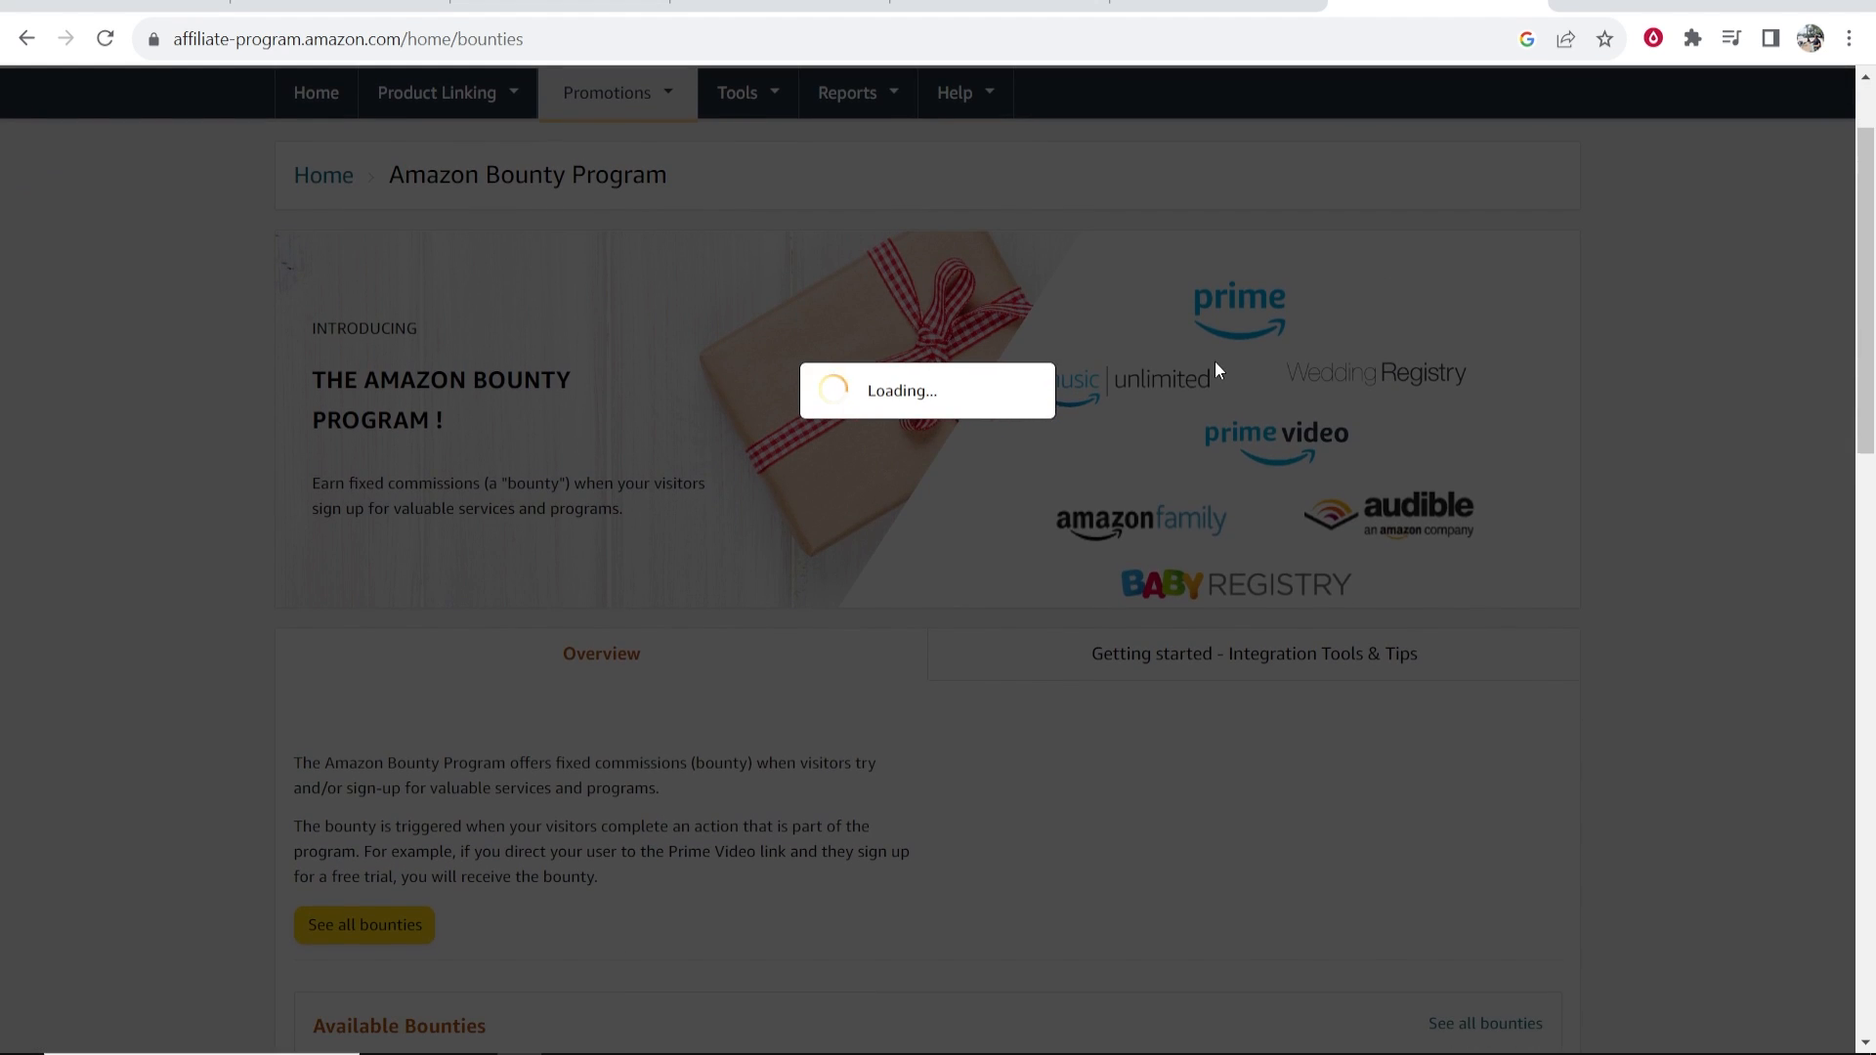
# Step: Filter the bounties to Books & Textbooks and scroll to the Try Audible Premium Plus offer
pyautogui.scroll(-3)
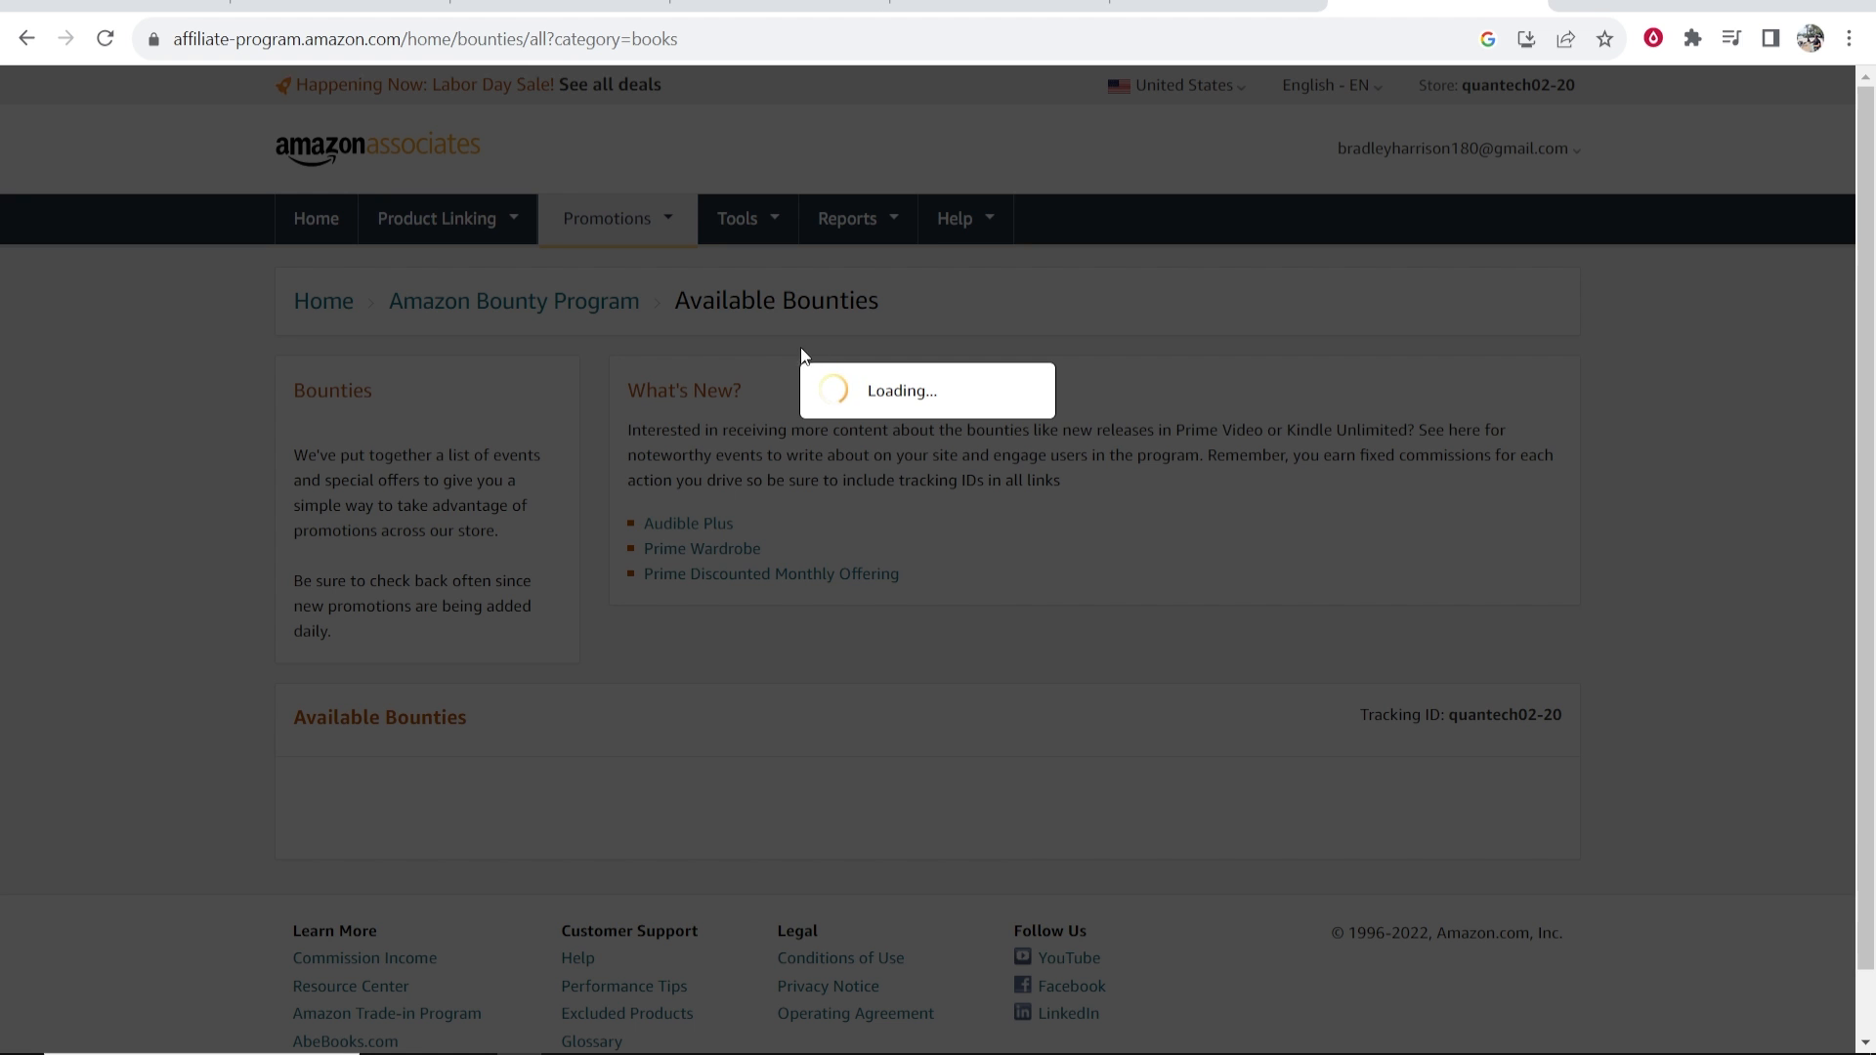
pyautogui.moveTo(920, 321)
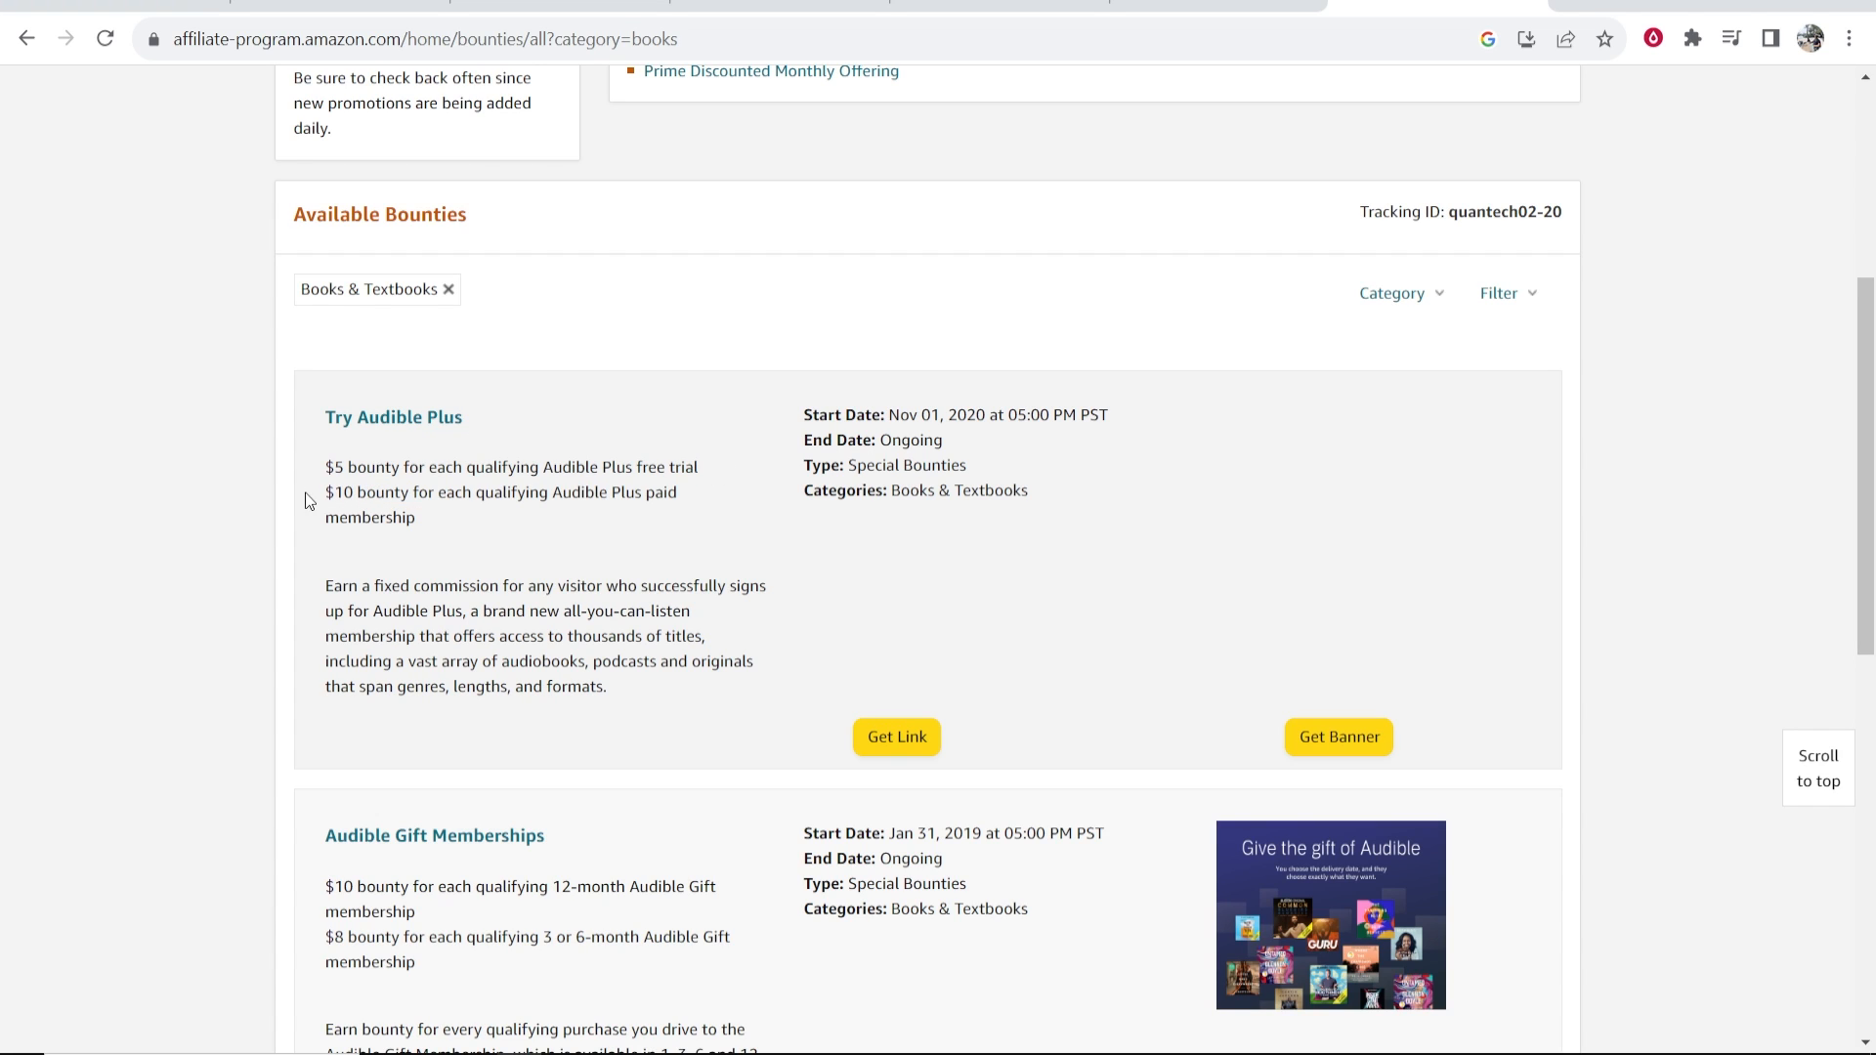
pyautogui.moveTo(325, 493); pyautogui.dragTo(416, 516)
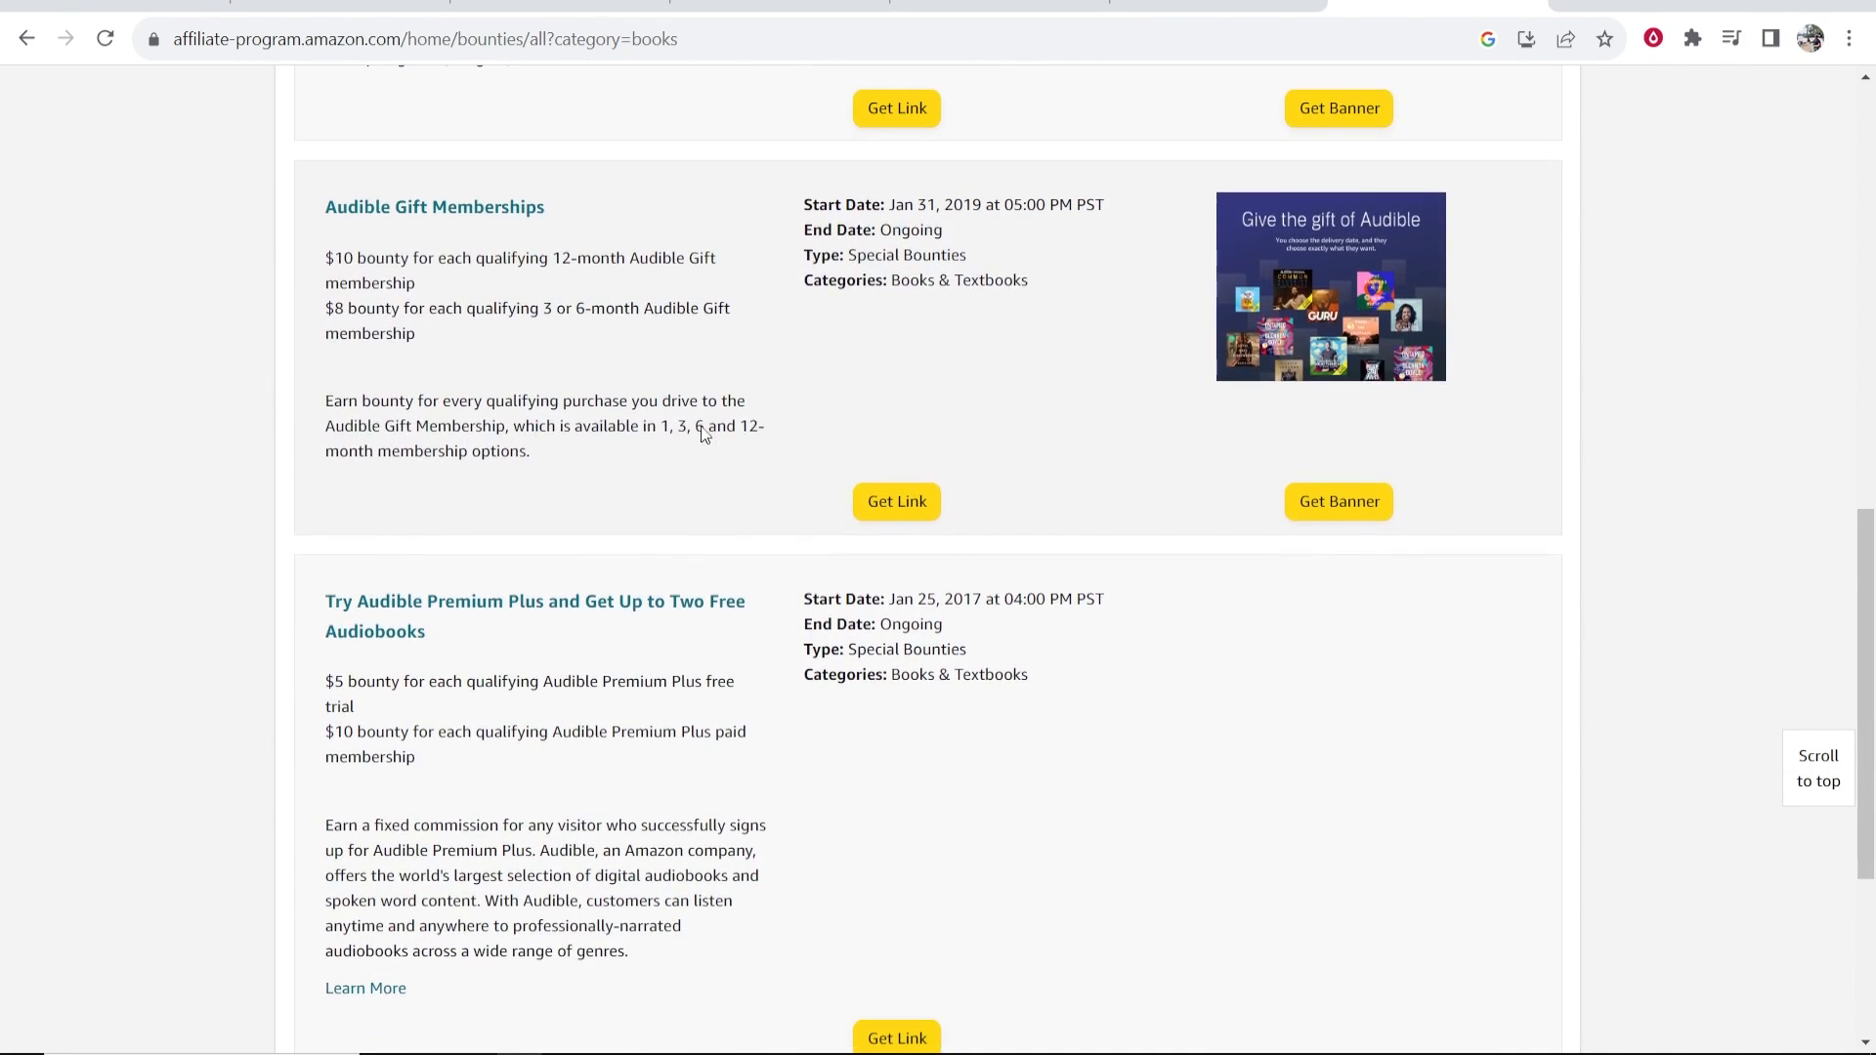
pyautogui.scroll(-3)
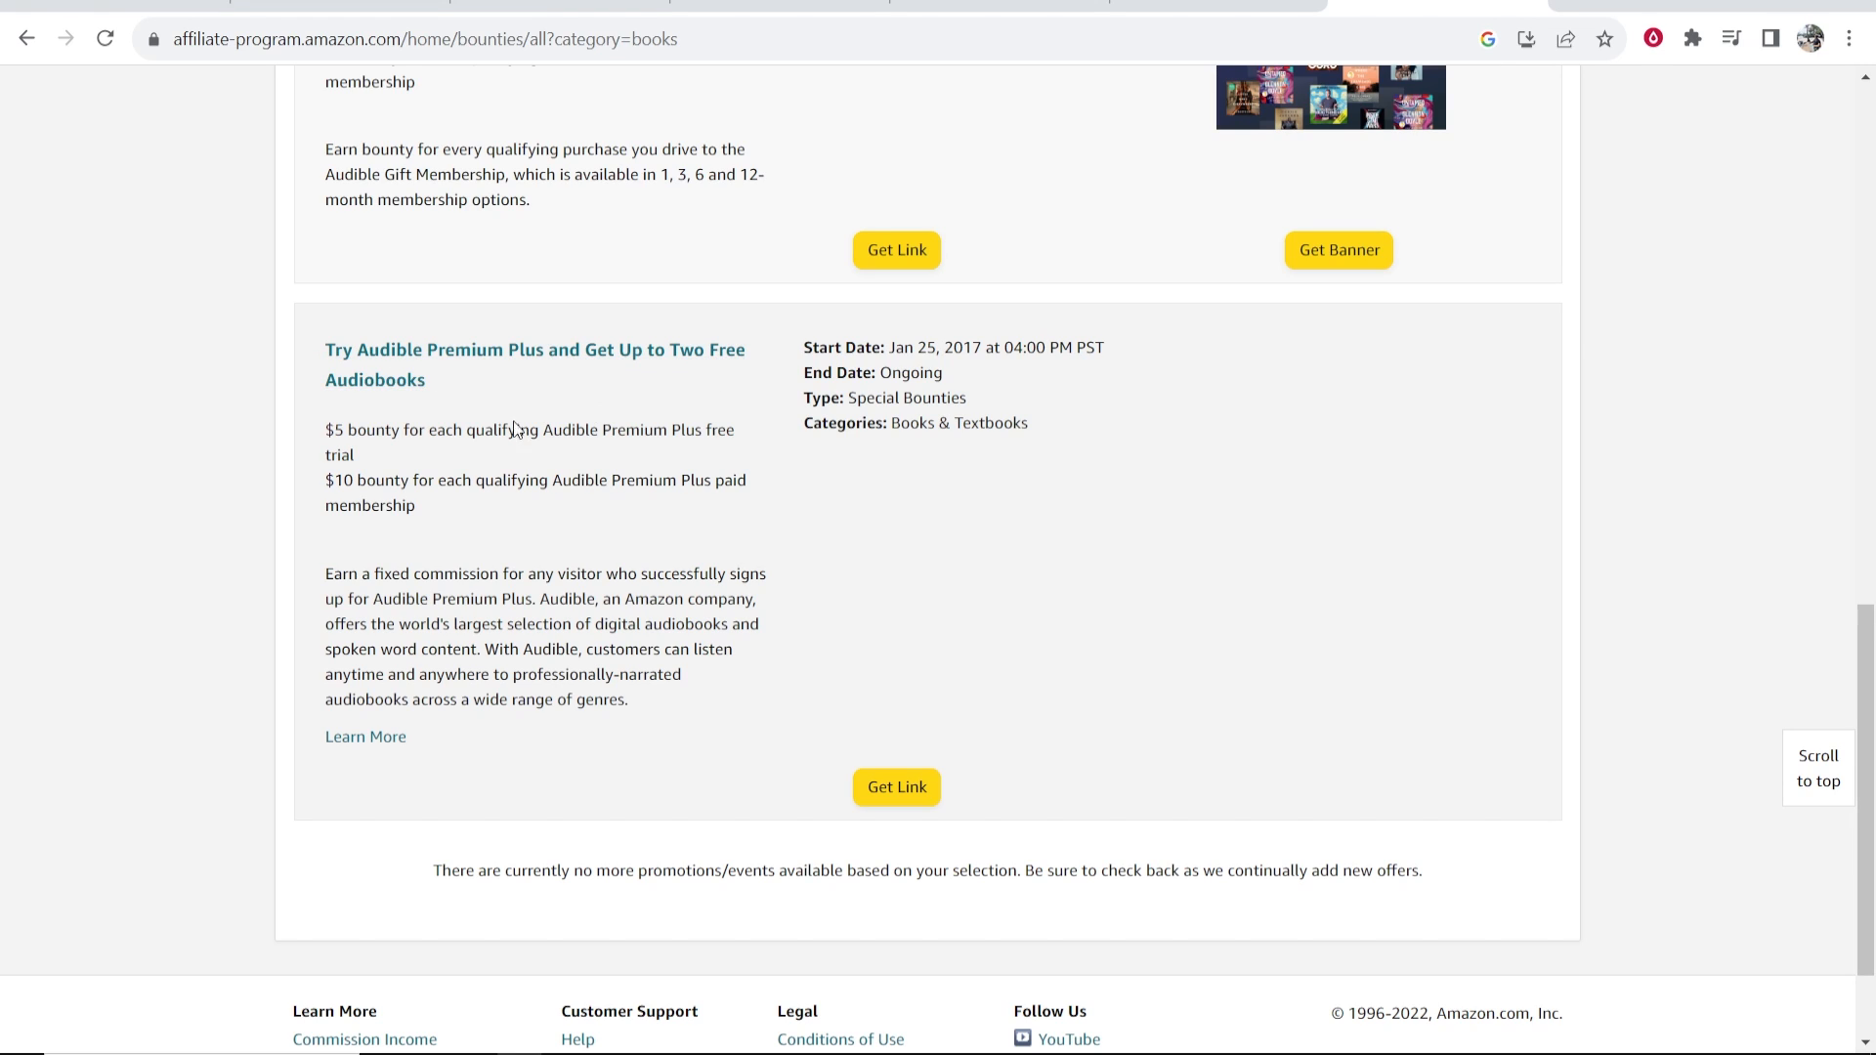
pyautogui.moveTo(921, 535)
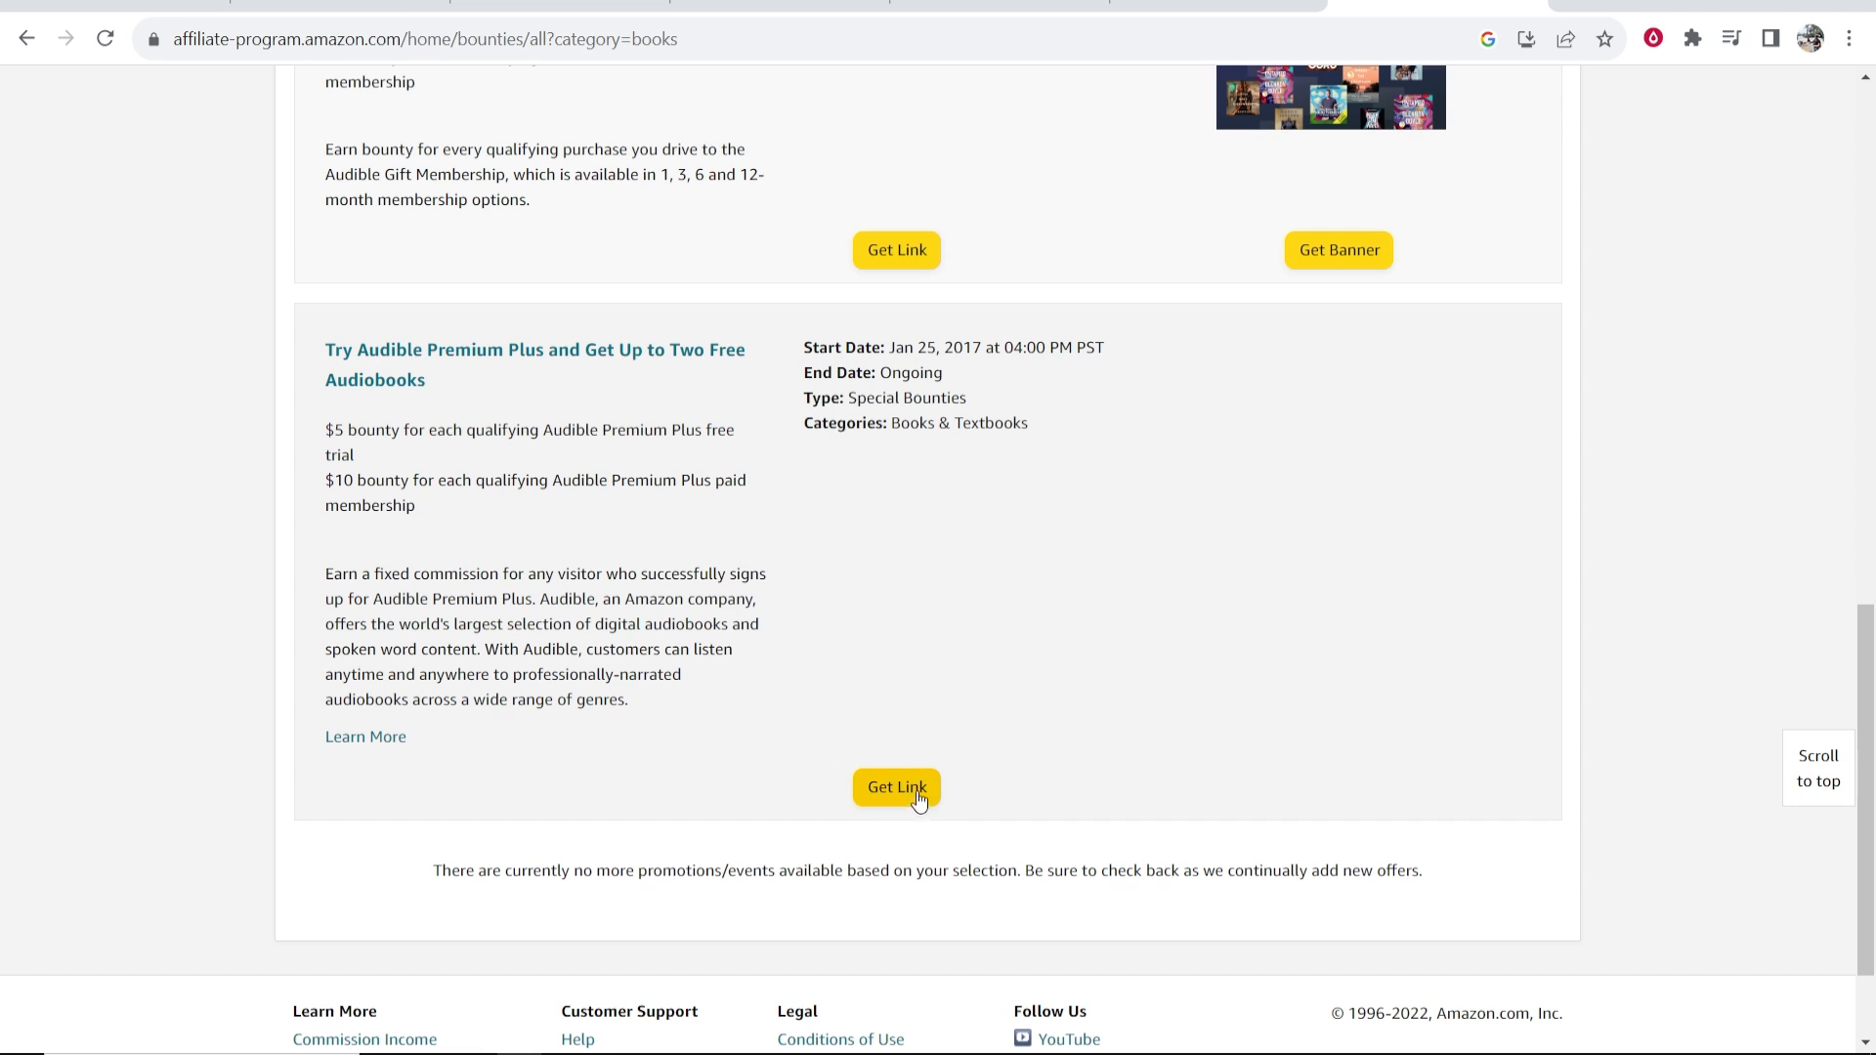
pyautogui.click(895, 787)
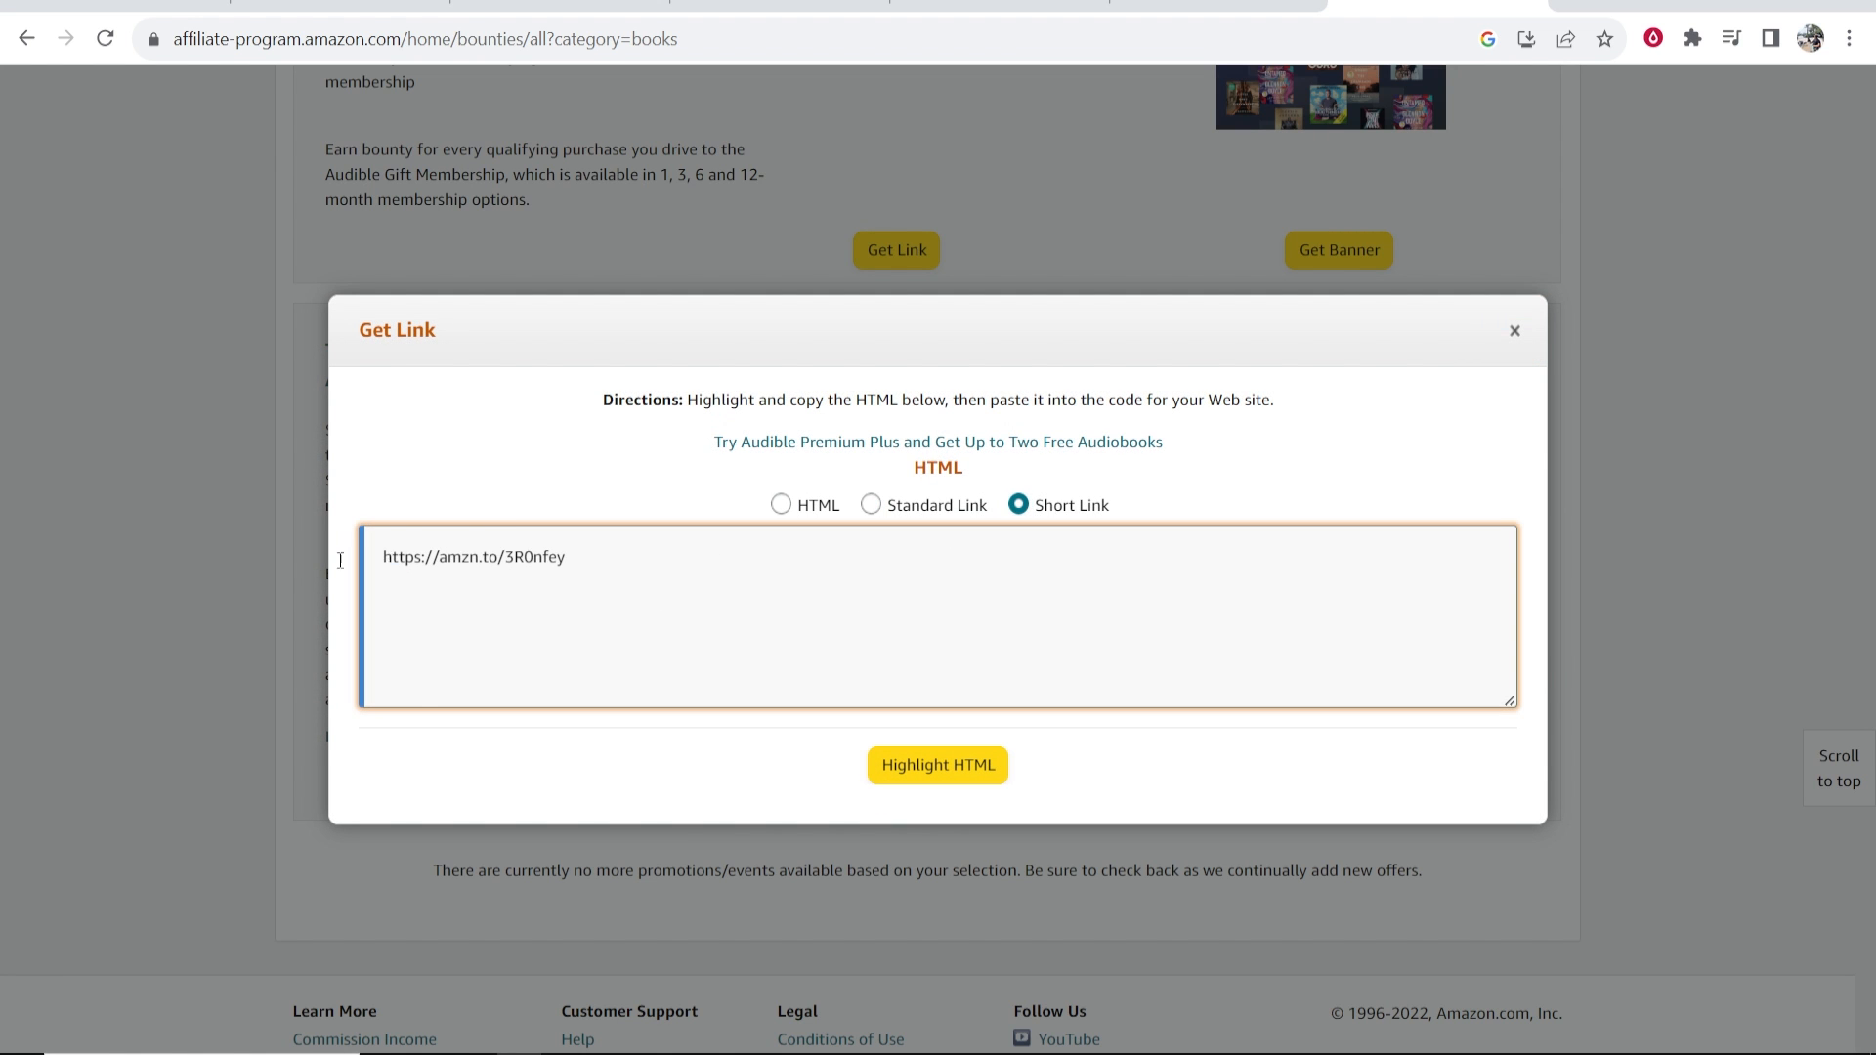
pyautogui.click(937, 764)
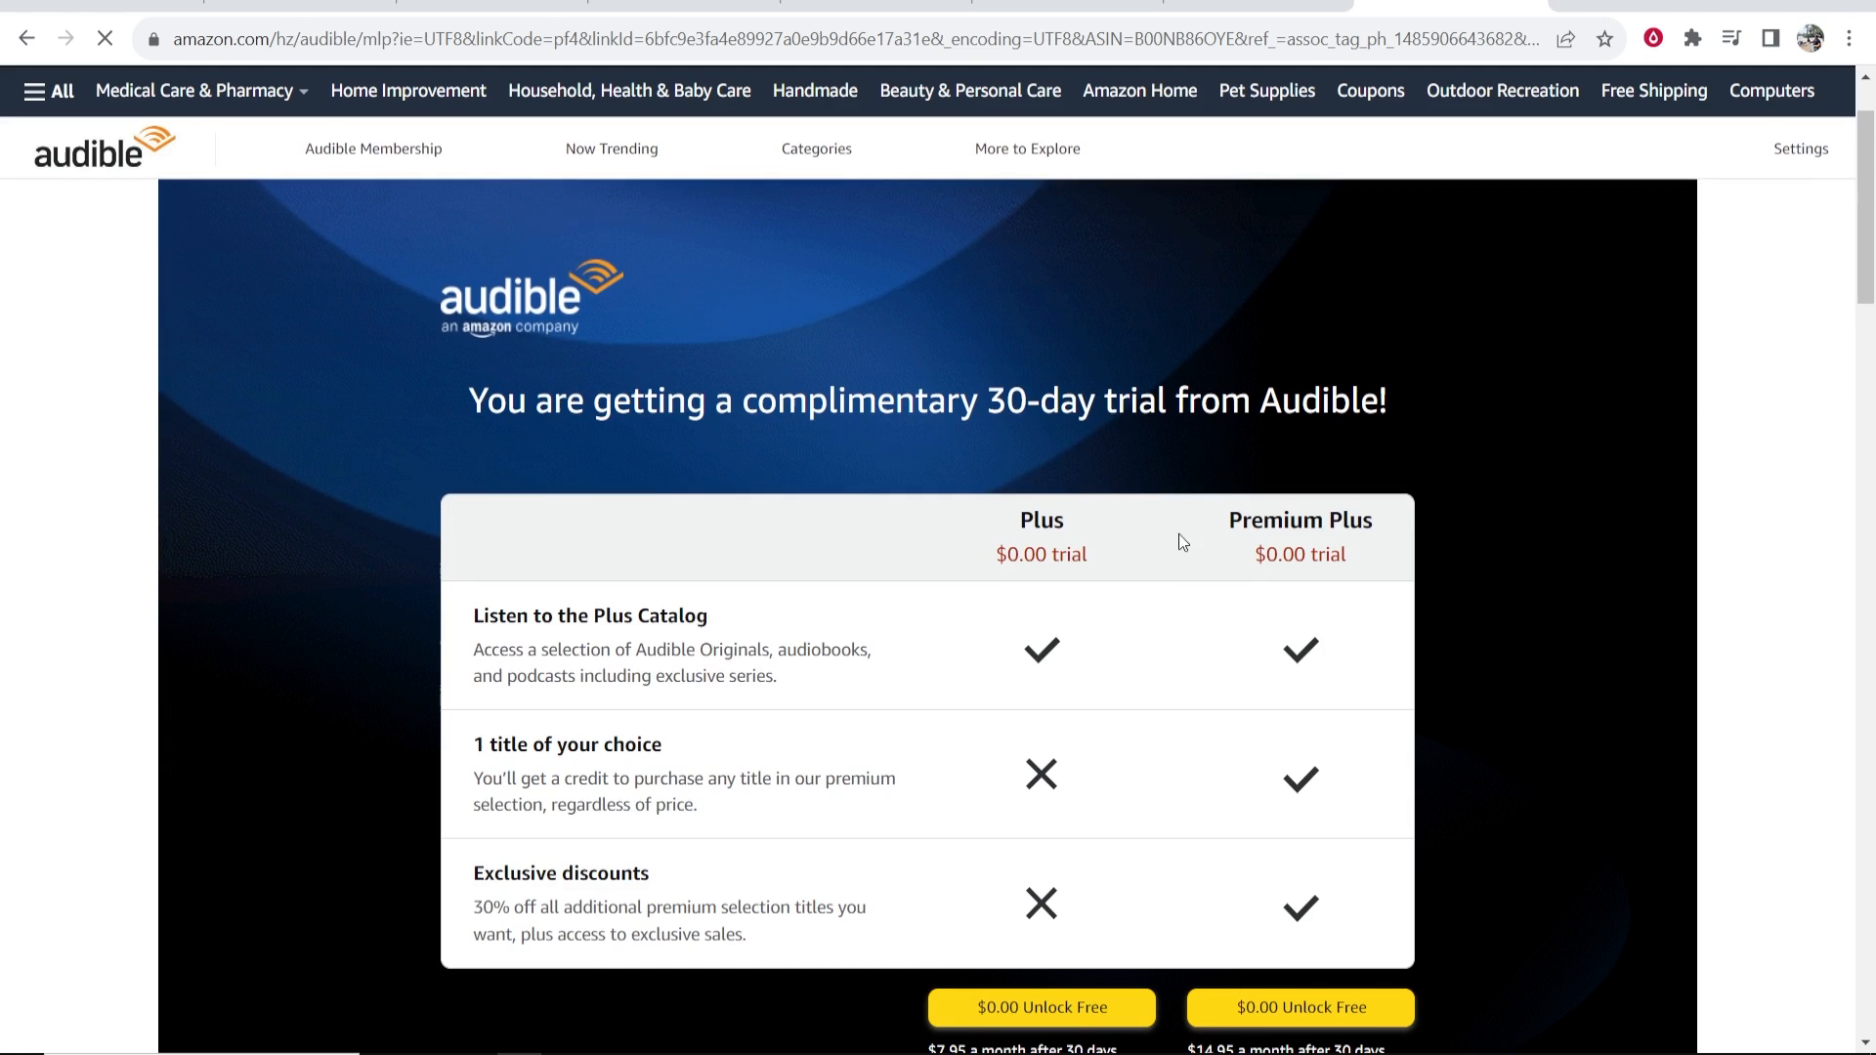
pyautogui.scroll(-3)
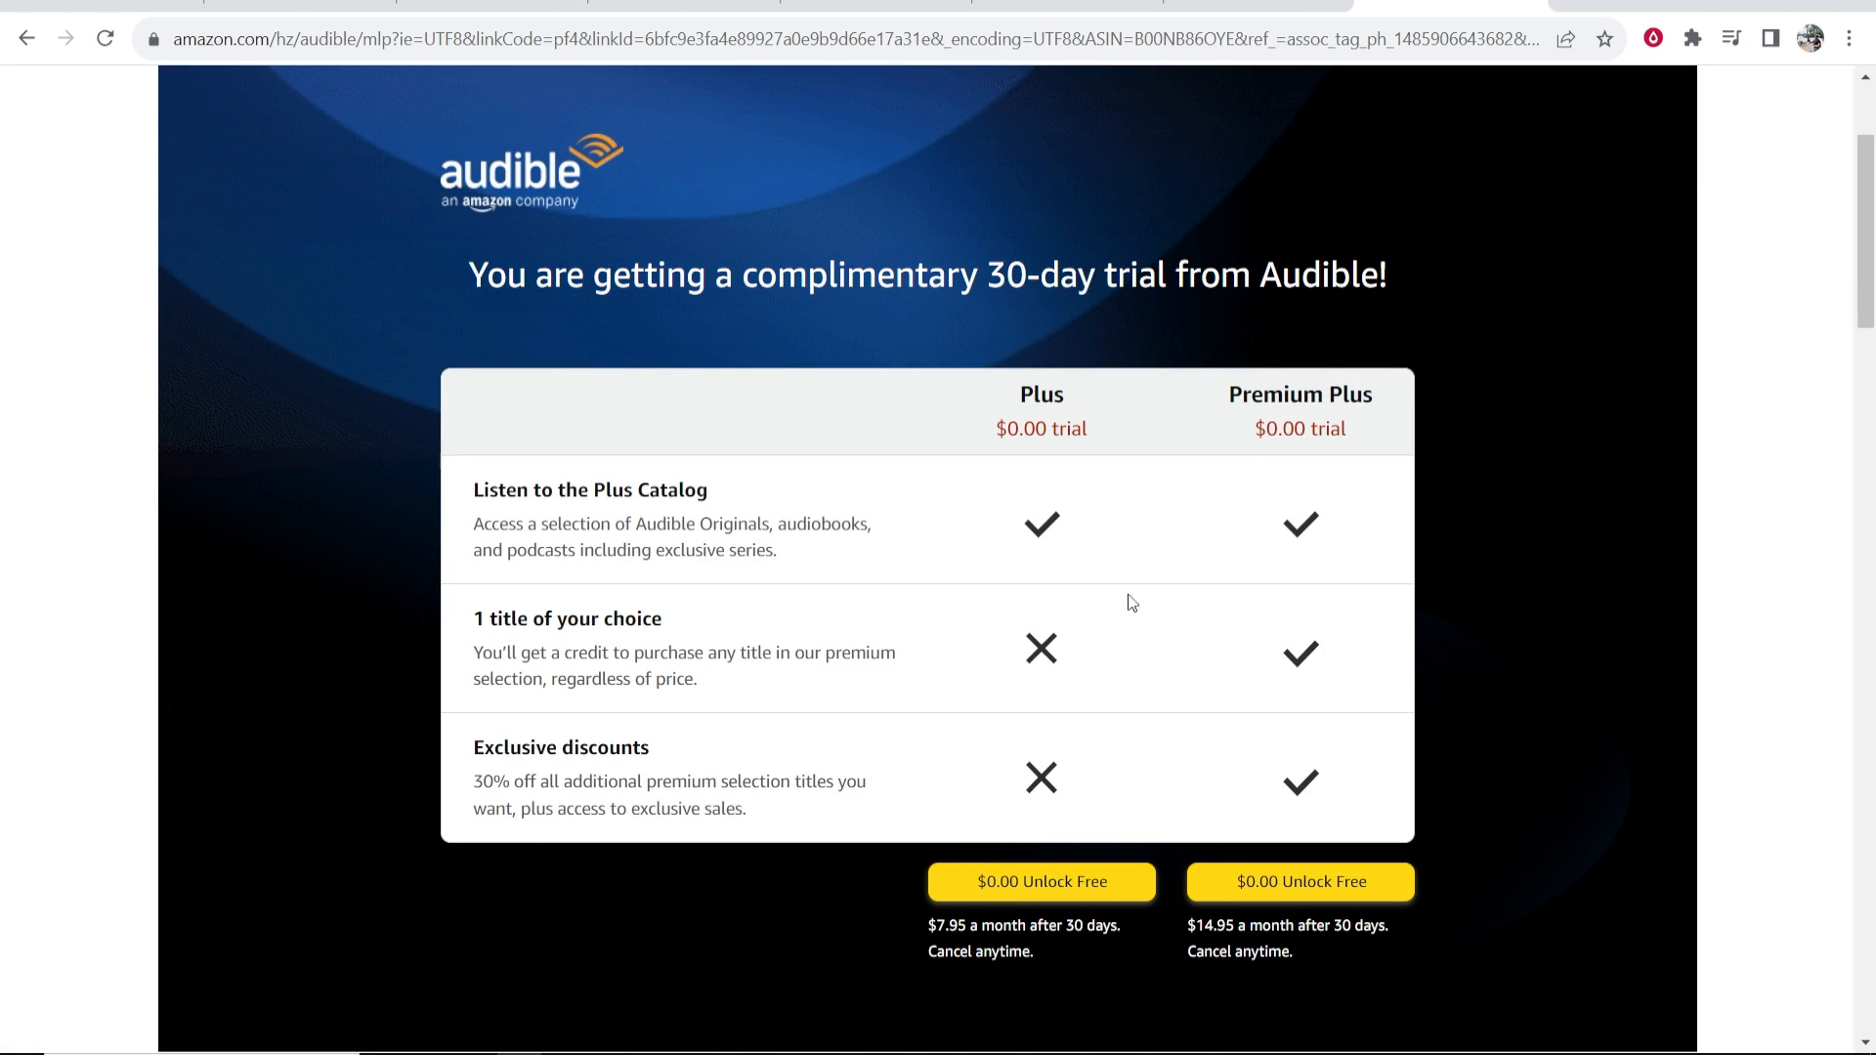
pyautogui.moveTo(981, 547)
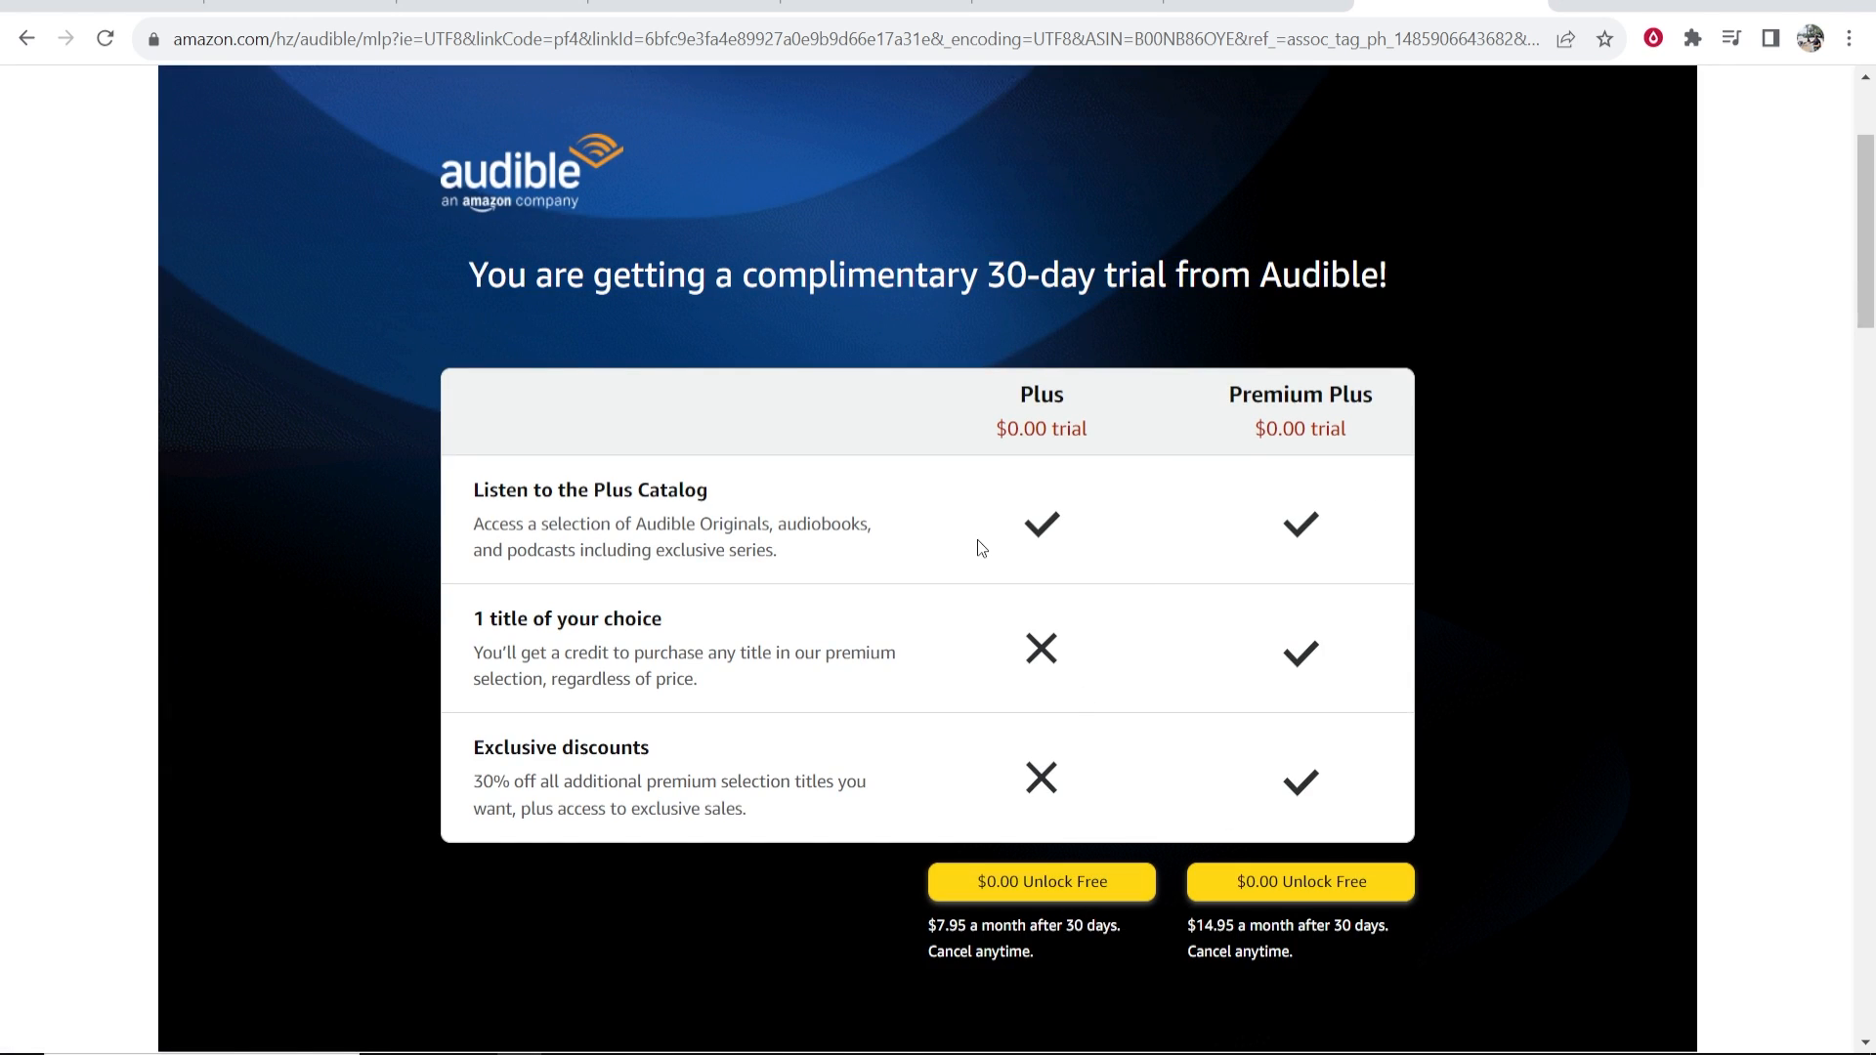
pyautogui.moveTo(1247, 47)
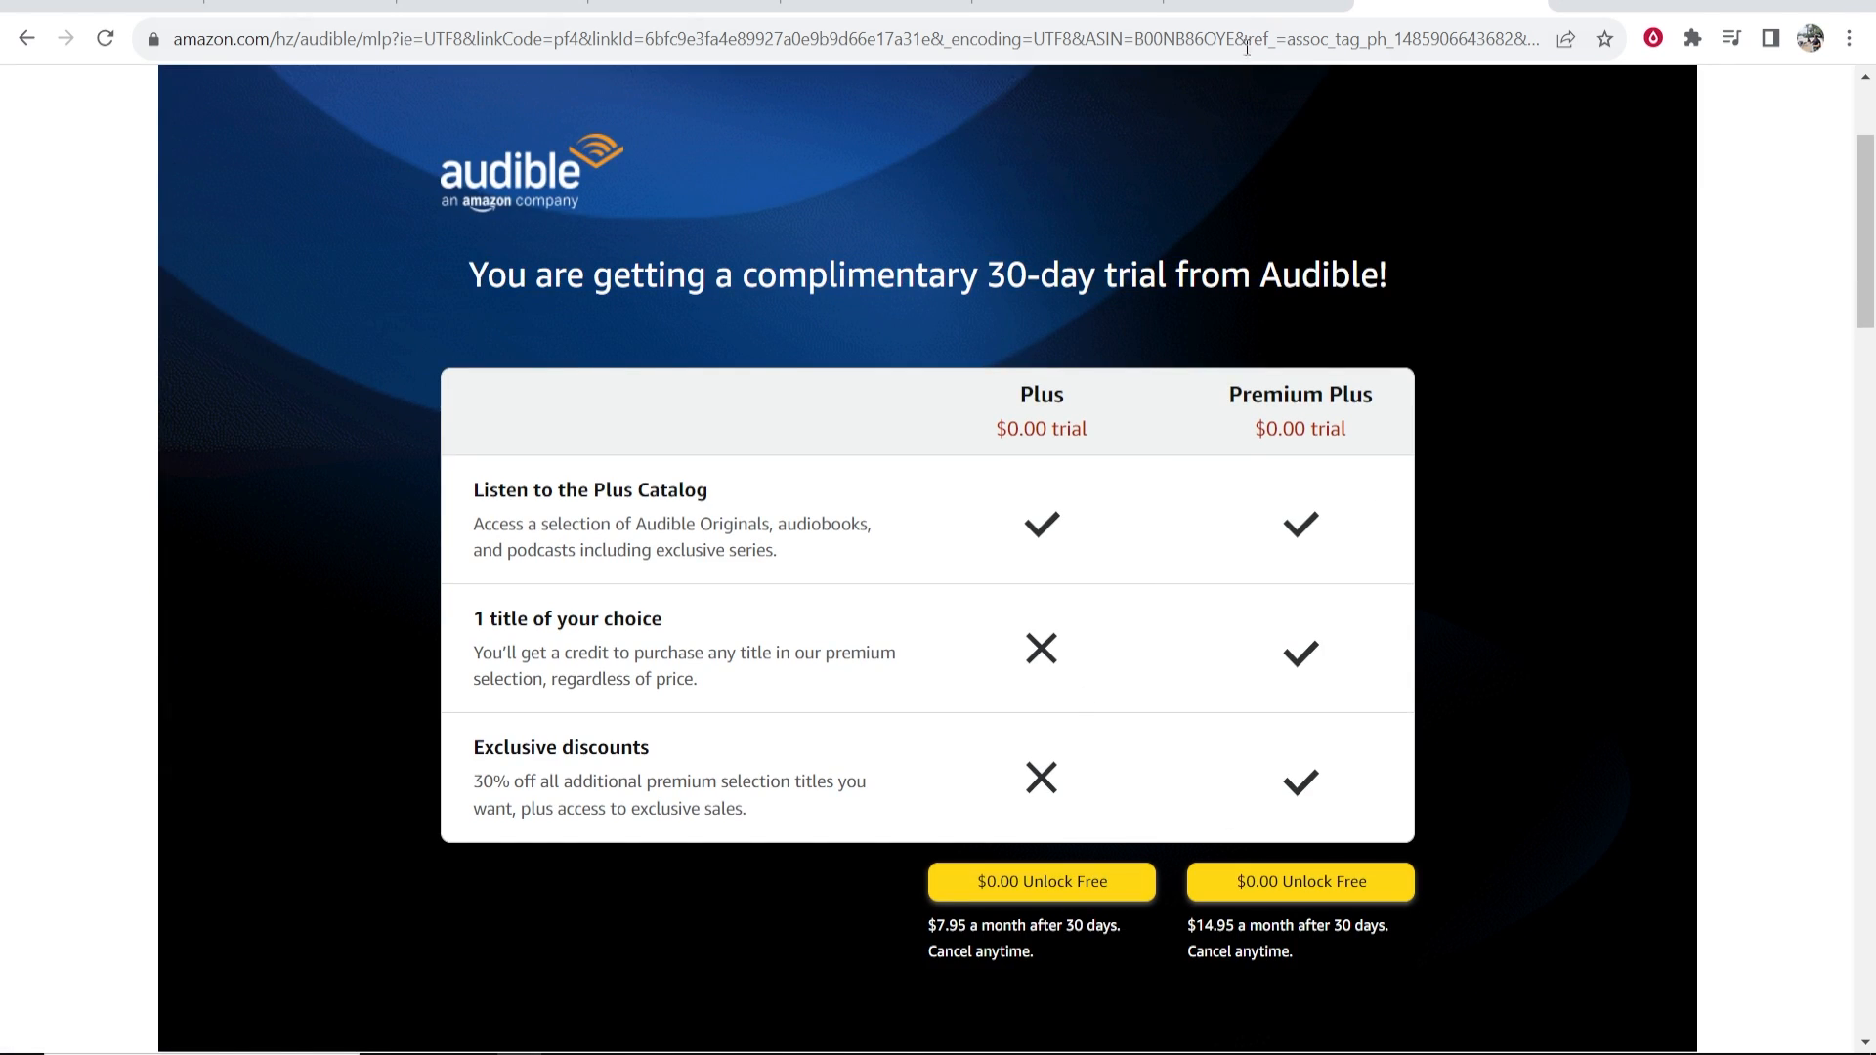